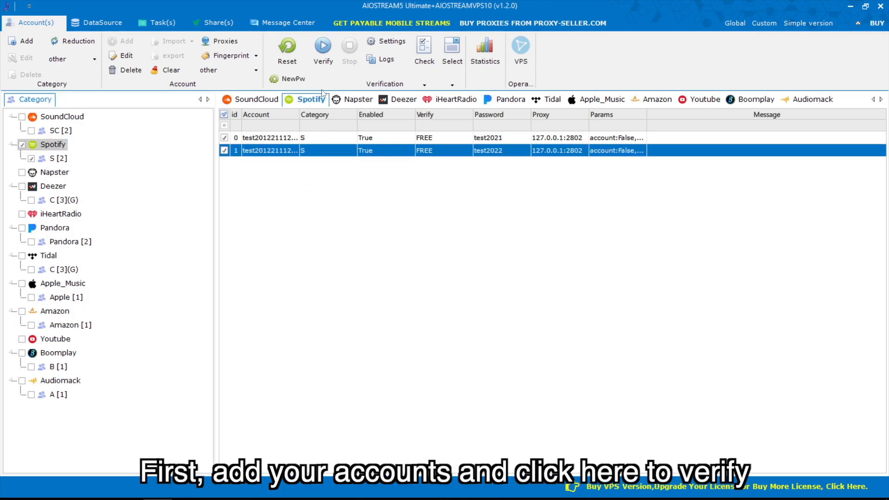
Verify the checked Spotify accounts so both report Verification success.
{"action": "left_click", "coordinate": [323, 50]}
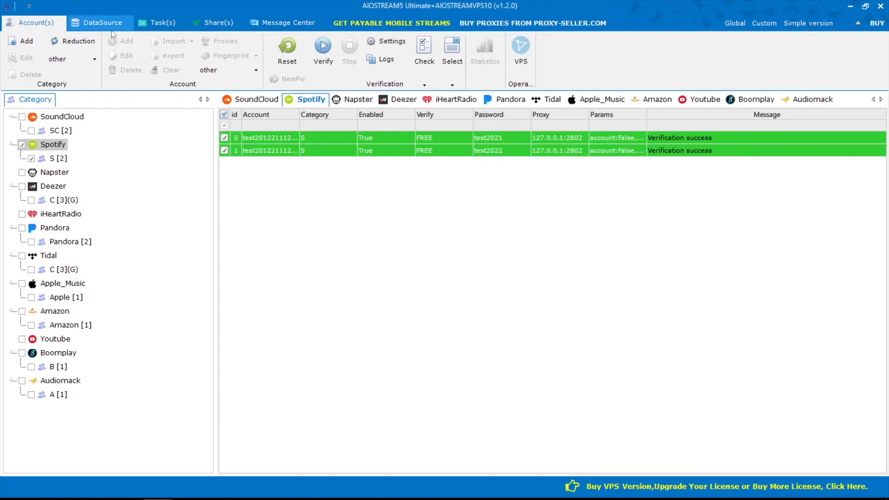
Make Spotify account source a include the S [2] group and save it.
{"action": "left_click", "coordinate": [100, 22]}
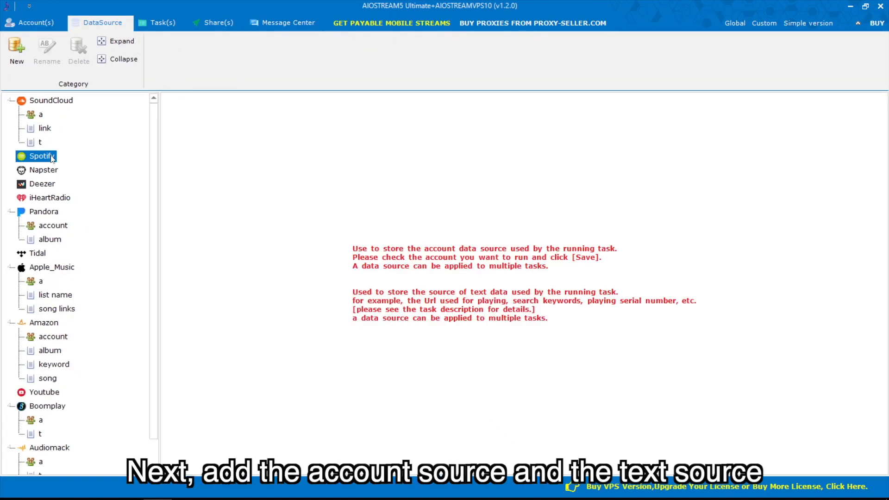
{"action": "left_click", "coordinate": [16, 50]}
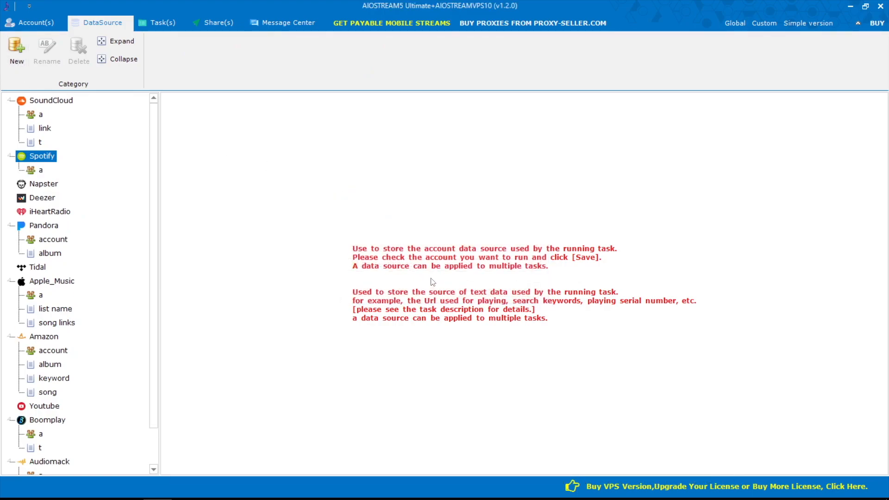
{"action": "left_click", "coordinate": [41, 169]}
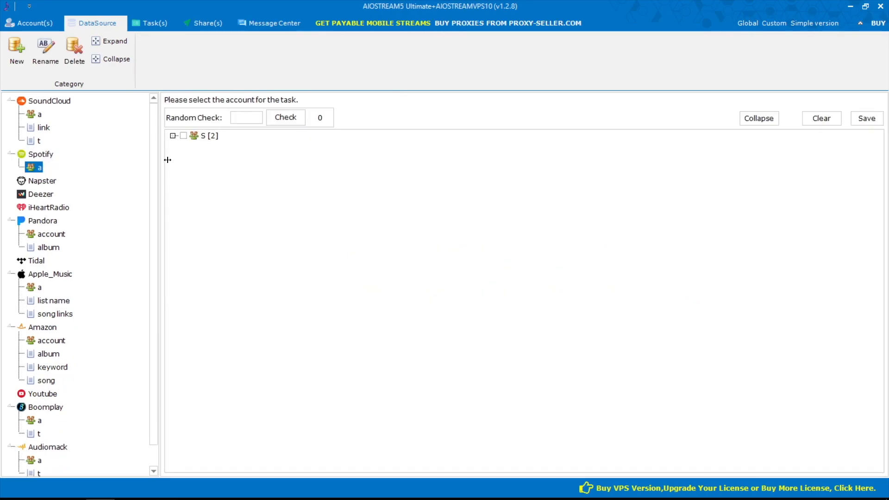
{"action": "left_click", "coordinate": [285, 117]}
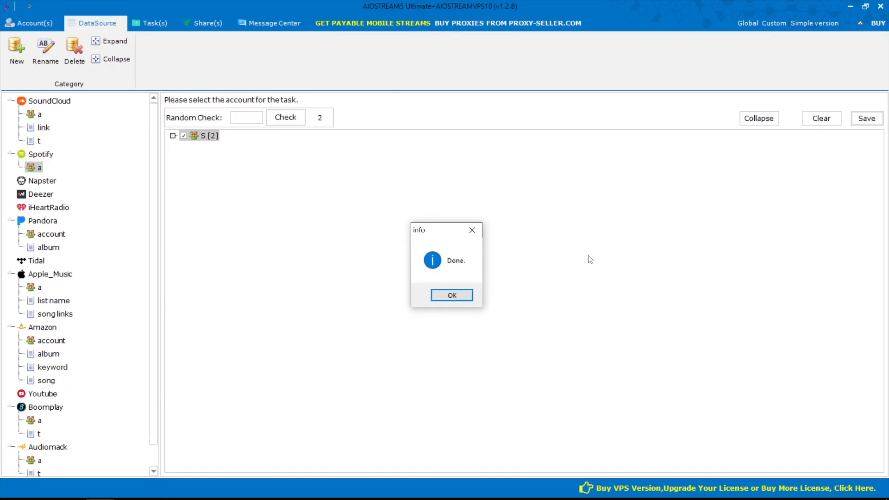
{"action": "left_click", "coordinate": [451, 295]}
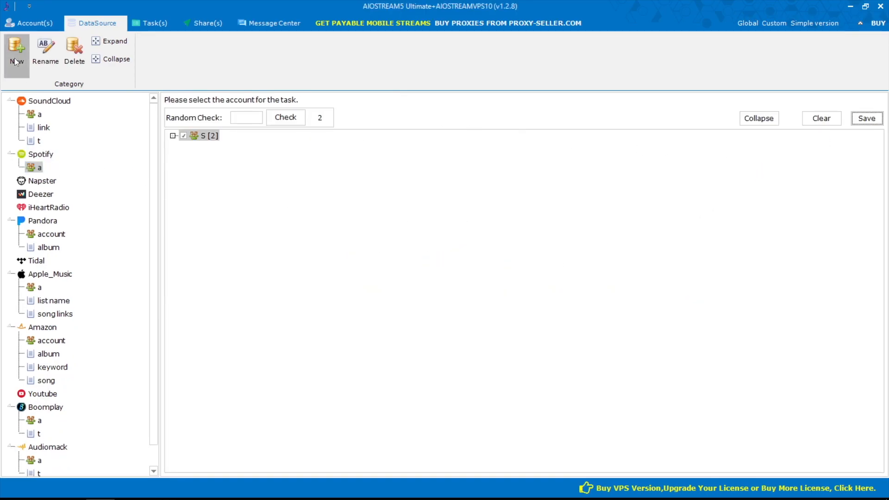
Create Spotify text source name and add the entry CSR to it.
{"action": "left_click", "coordinate": [16, 51]}
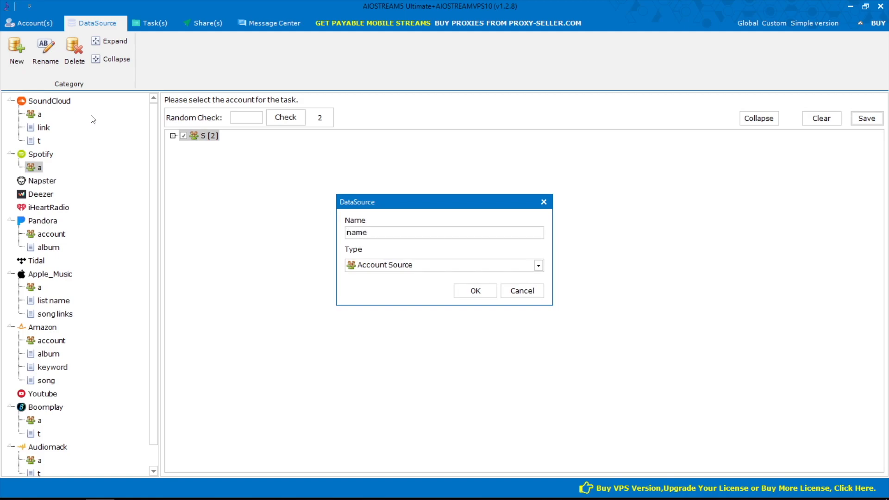
{"action": "left_click", "coordinate": [475, 289]}
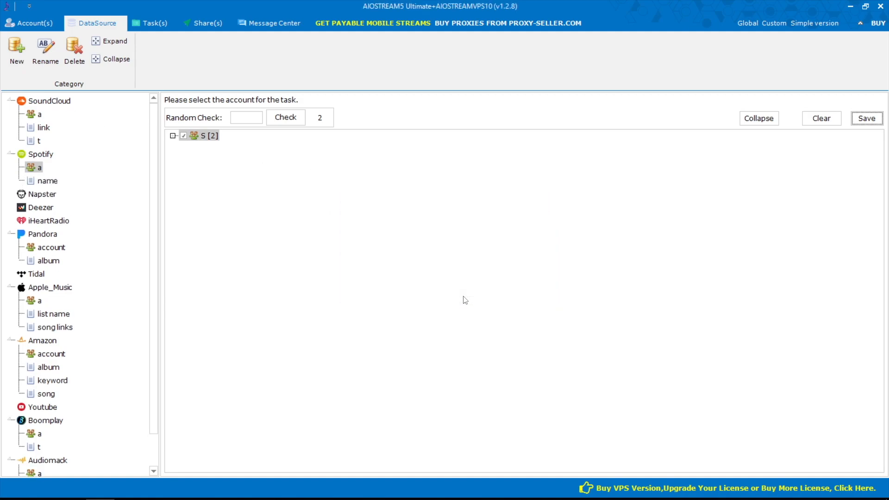
{"action": "left_click", "coordinate": [48, 181]}
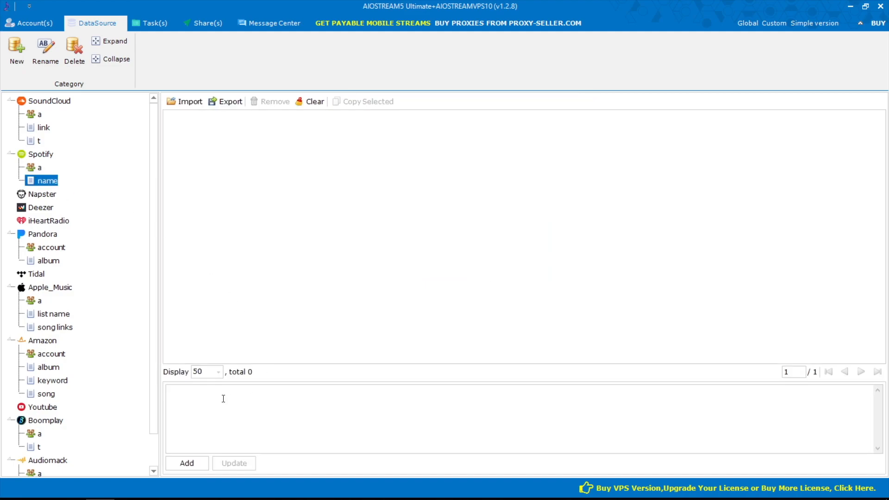
{"action": "type", "text": "CSR"}
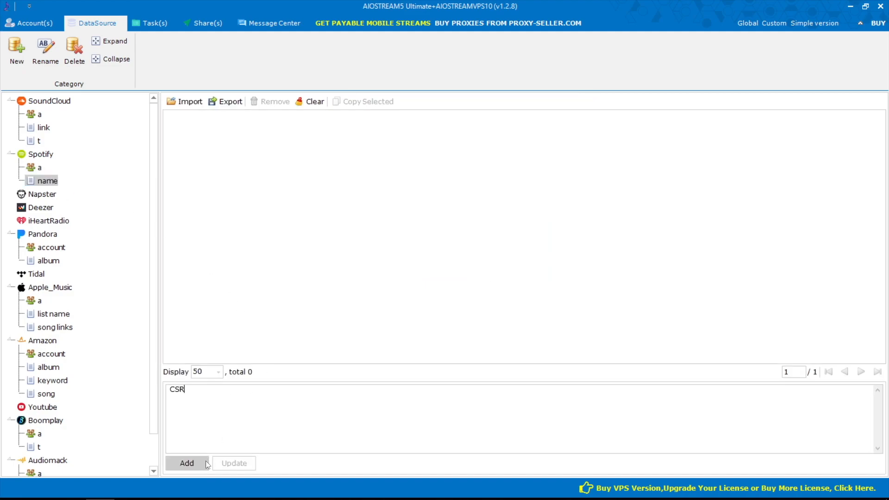
{"action": "left_click", "coordinate": [186, 463]}
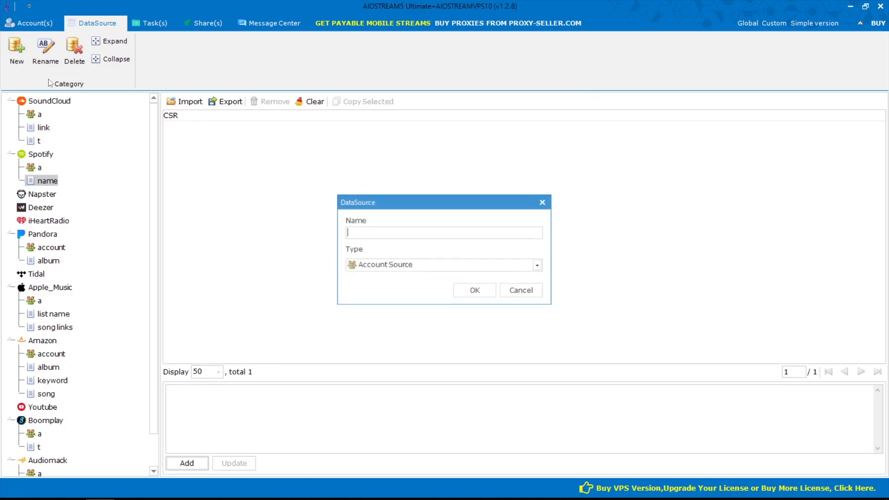
Create a second Spotify text source named track for the track links.
{"action": "left_click", "coordinate": [536, 265]}
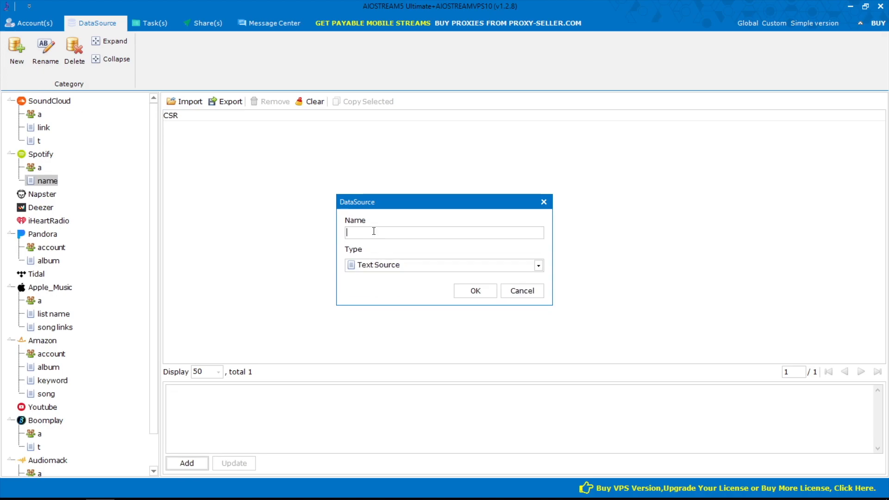
{"action": "type", "text": "track"}
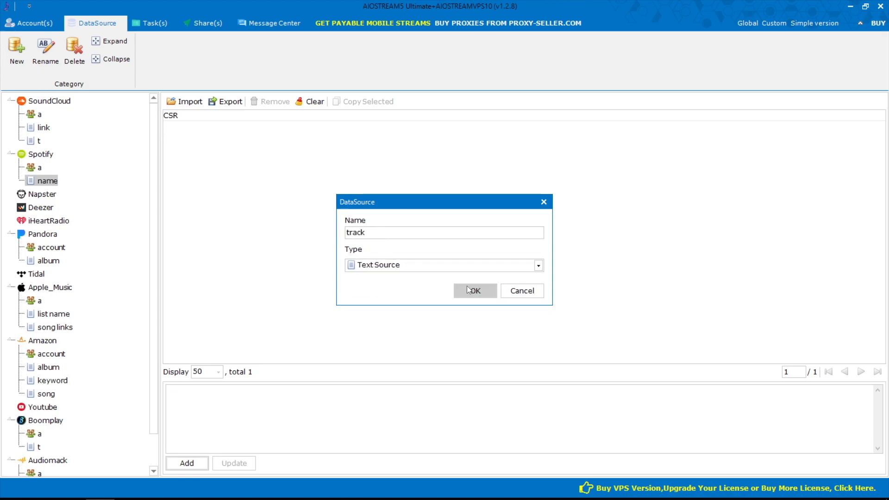
{"action": "left_click", "coordinate": [474, 290]}
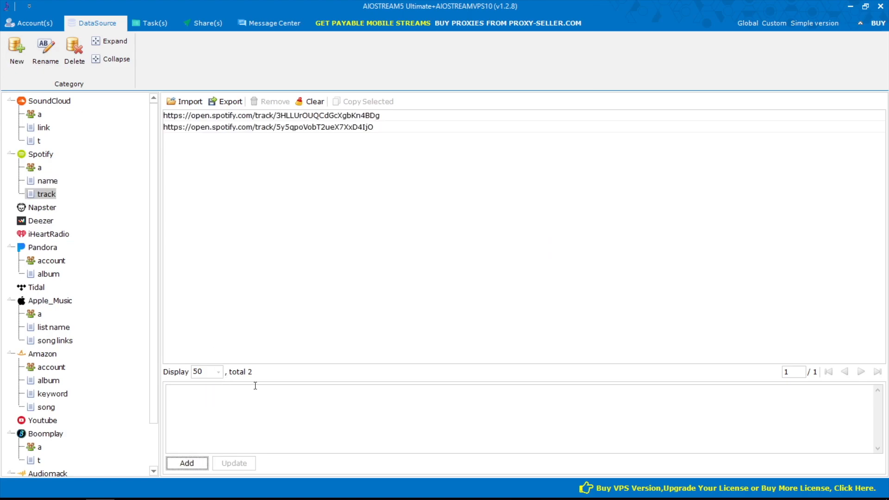
Create Spotify text sources list and album, adding one album link to album.
{"action": "left_click", "coordinate": [15, 51]}
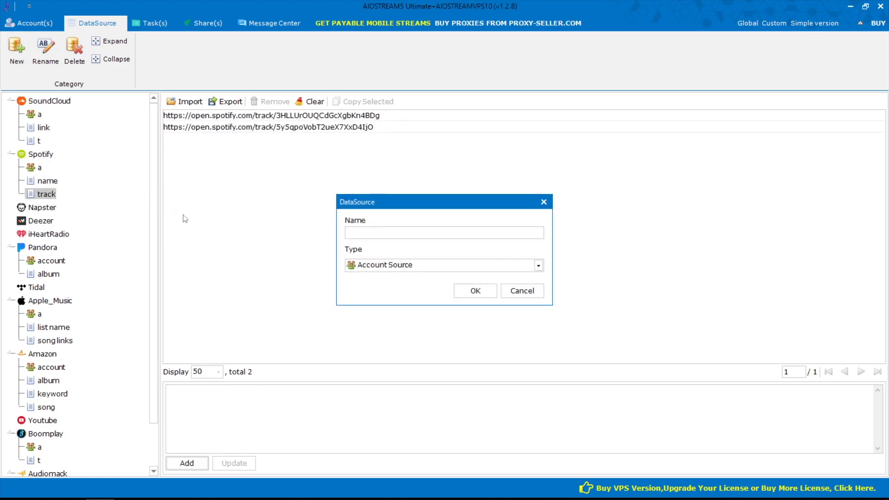
{"action": "left_click", "coordinate": [537, 265]}
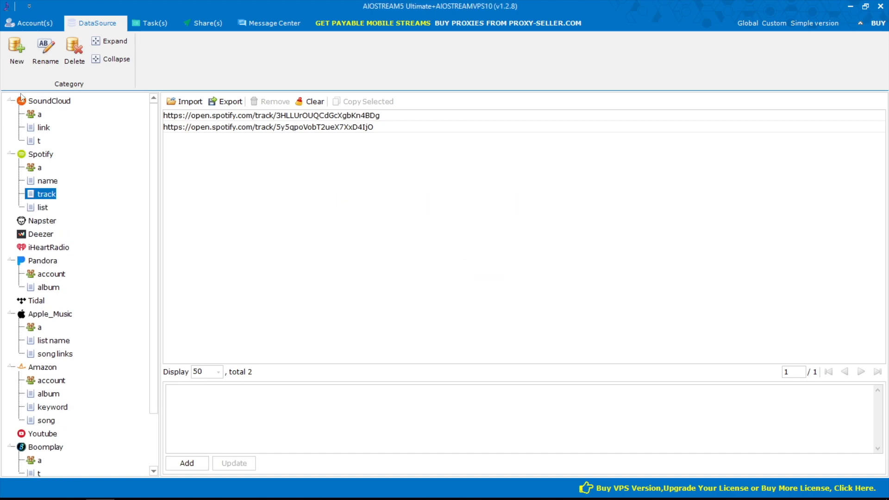
{"action": "left_click", "coordinate": [16, 51]}
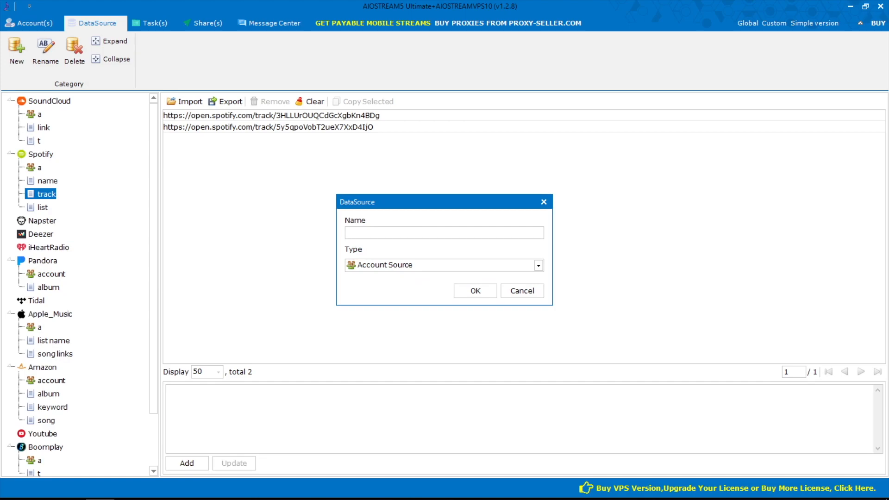
{"action": "type", "text": "album"}
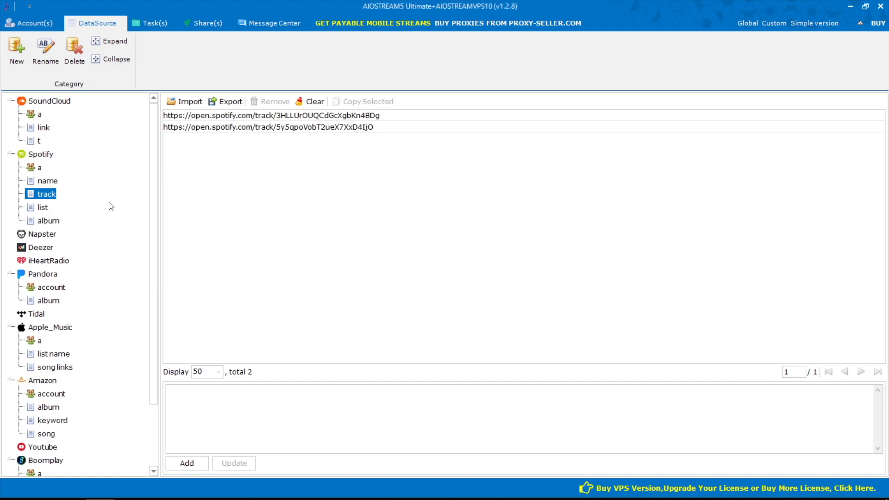
{"action": "left_click", "coordinate": [48, 220]}
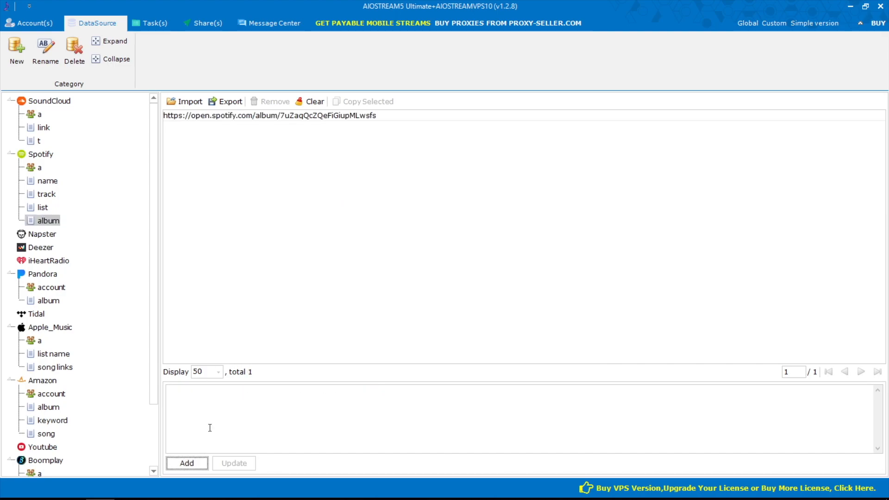
{"action": "left_click", "coordinate": [151, 24]}
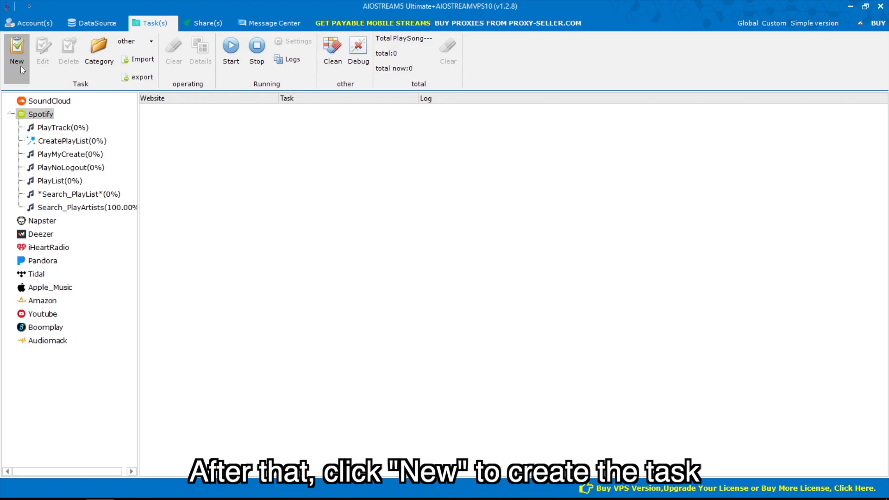
Start a new Spotify task with CreatePlayList as its type.
{"action": "left_click", "coordinate": [16, 51]}
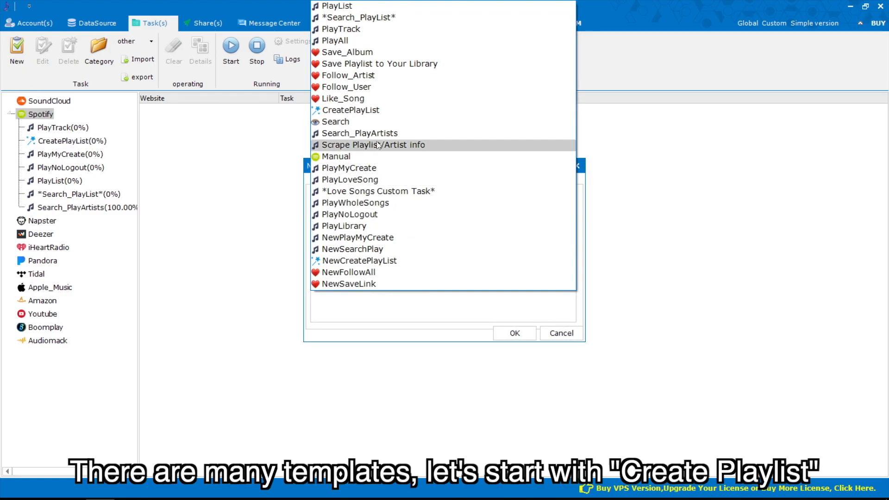
{"action": "left_click", "coordinate": [352, 111]}
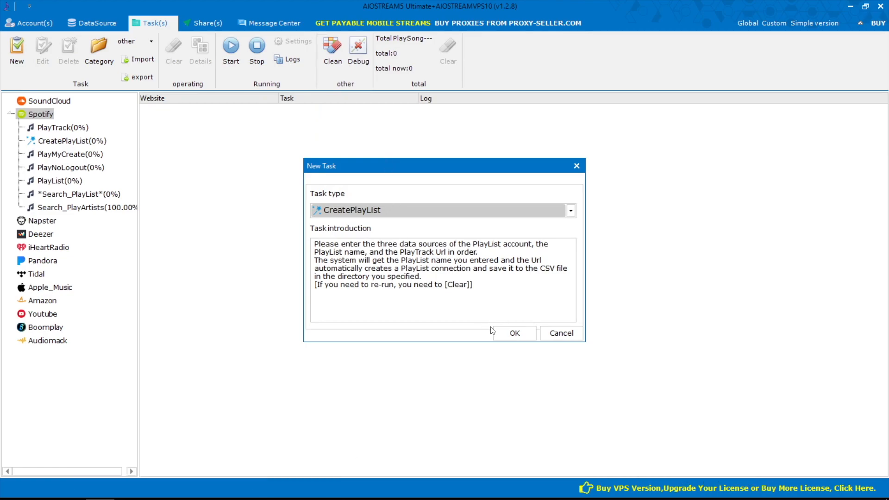
Give CreatePlayList1 account source a, track links, a Documents save folder and list as destination.
{"action": "left_click", "coordinate": [513, 332]}
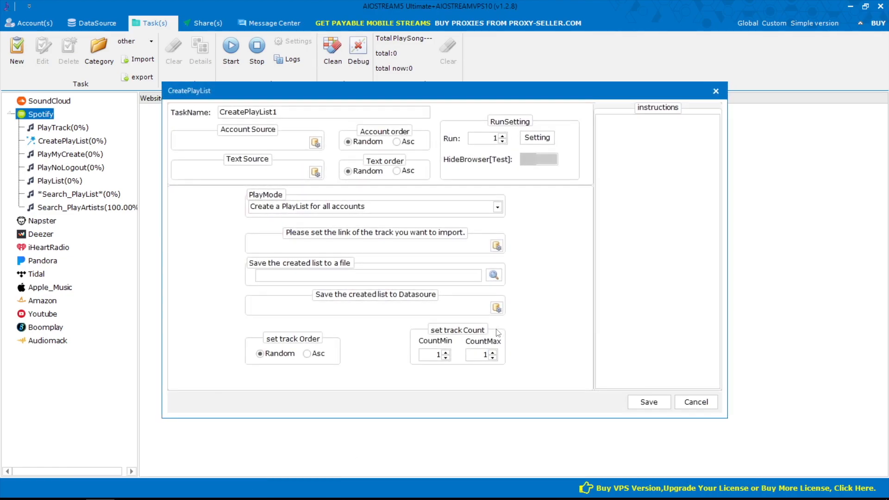
{"action": "left_click", "coordinate": [314, 142]}
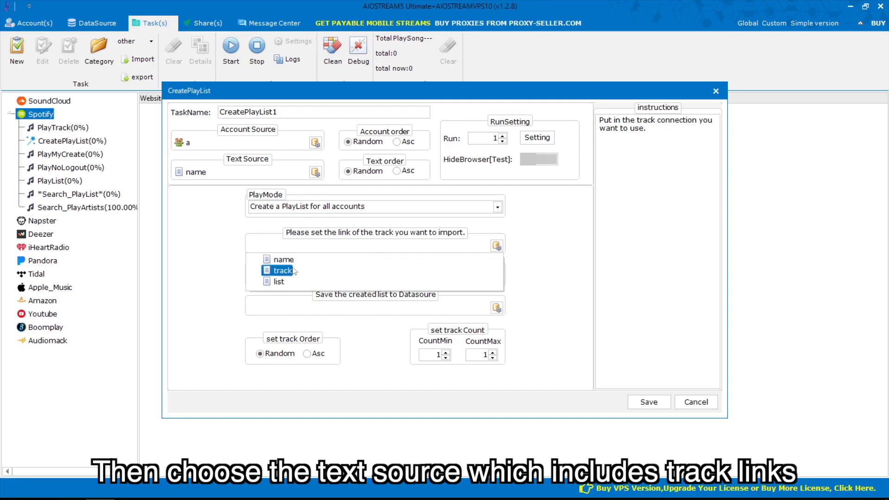
{"action": "left_click", "coordinate": [282, 270]}
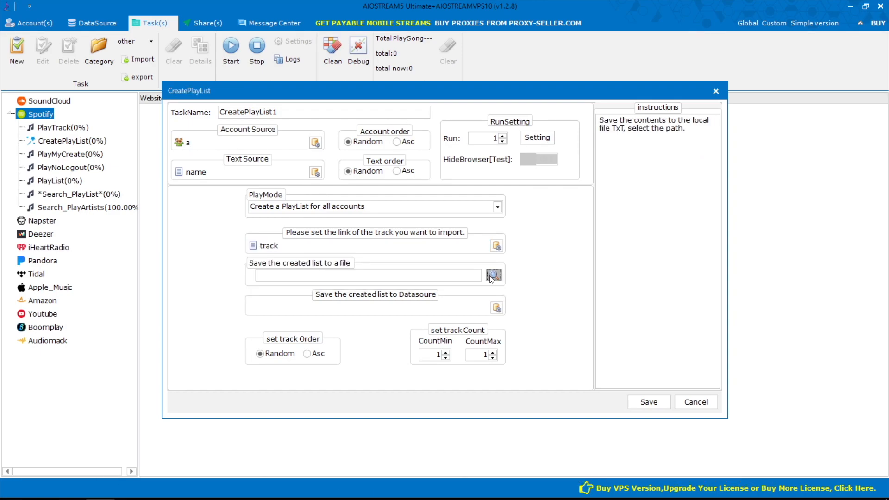
{"action": "left_click", "coordinate": [494, 276]}
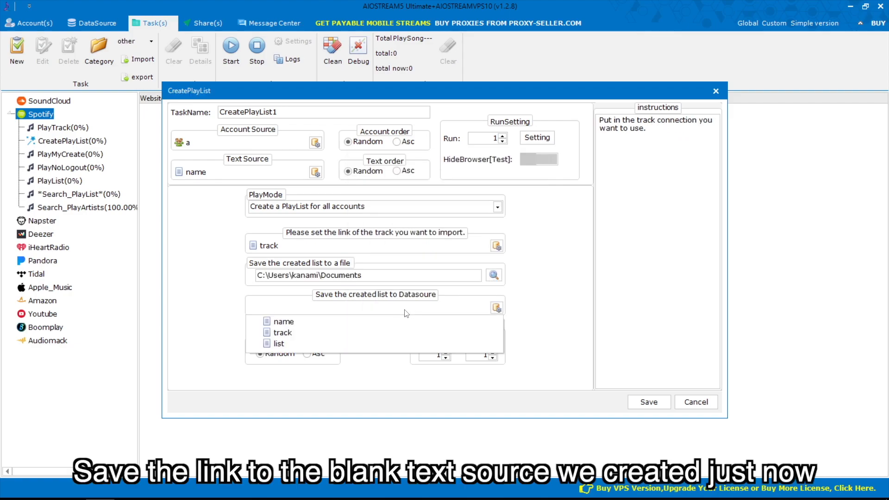
{"action": "left_click", "coordinate": [279, 344]}
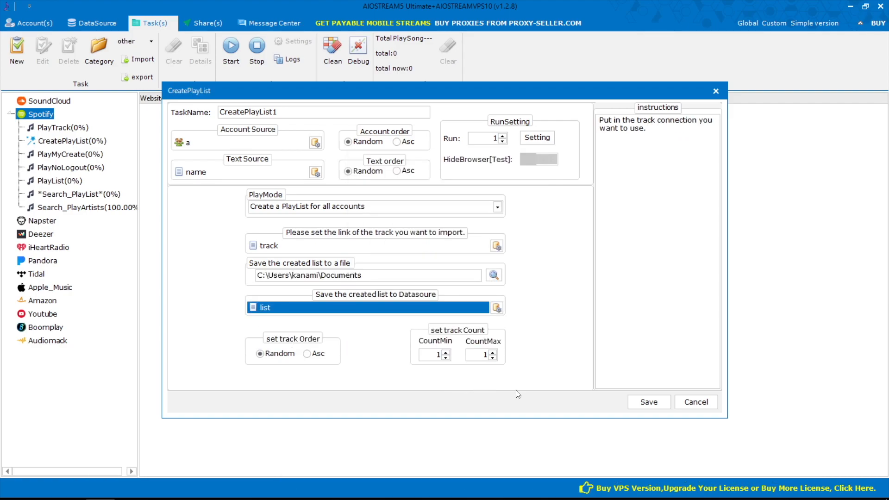
Save CreatePlayList1 and run it with Task Run Thread Max 2 until 100% complete.
{"action": "left_click", "coordinate": [648, 401]}
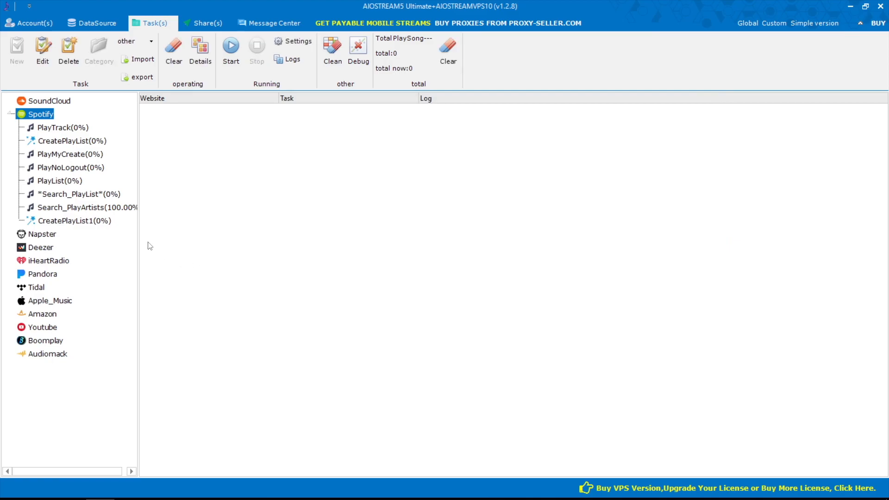
{"action": "left_click", "coordinate": [71, 221]}
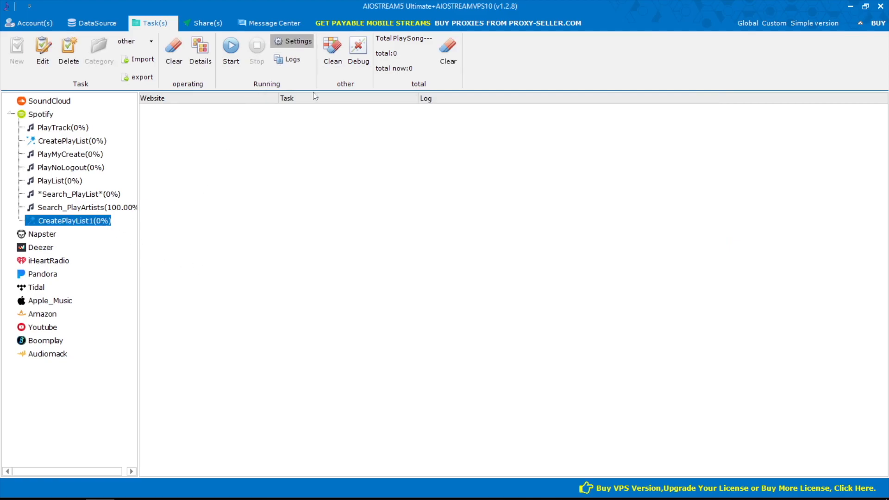
{"action": "left_click", "coordinate": [292, 41]}
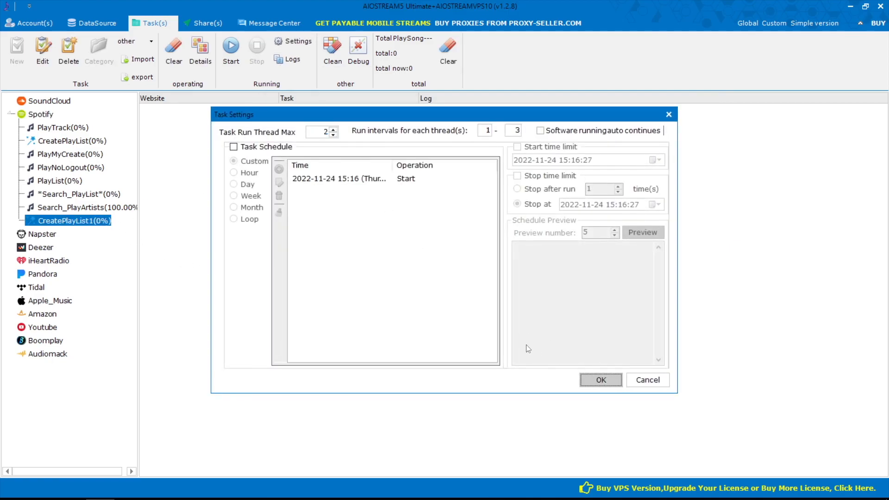
{"action": "left_click", "coordinate": [600, 380]}
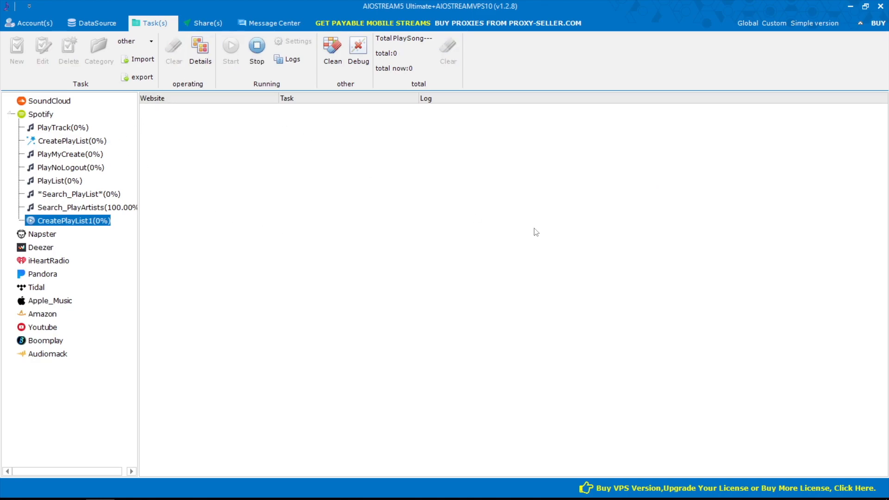
{"action": "left_click", "coordinate": [230, 50]}
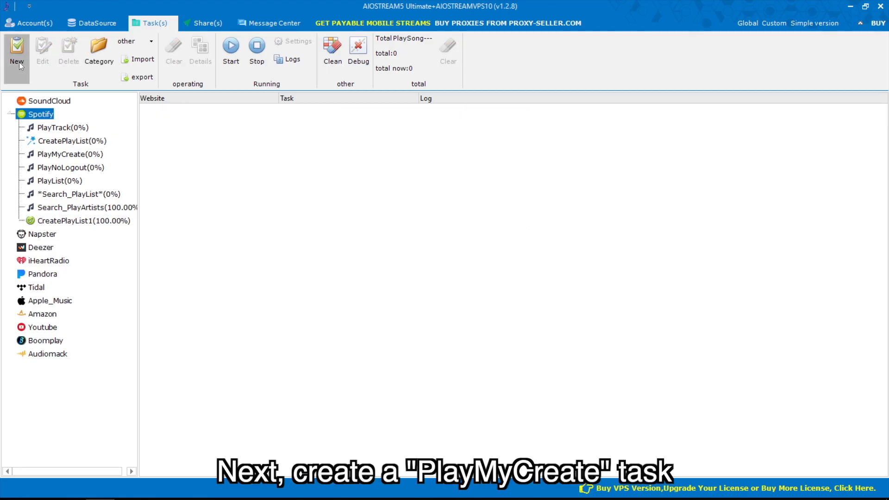
Create a PlayMyCreate task using account source a and text source list.
{"action": "left_click", "coordinate": [17, 51]}
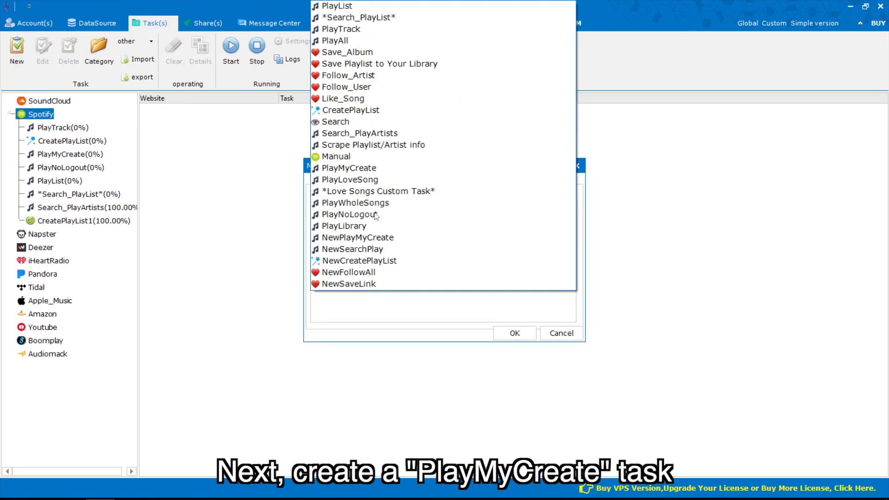
{"action": "left_click", "coordinate": [350, 167]}
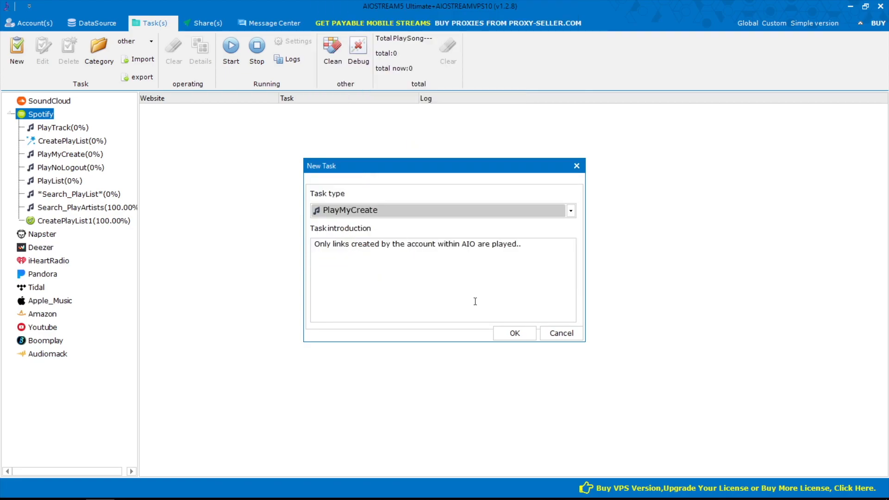
{"action": "left_click", "coordinate": [514, 333]}
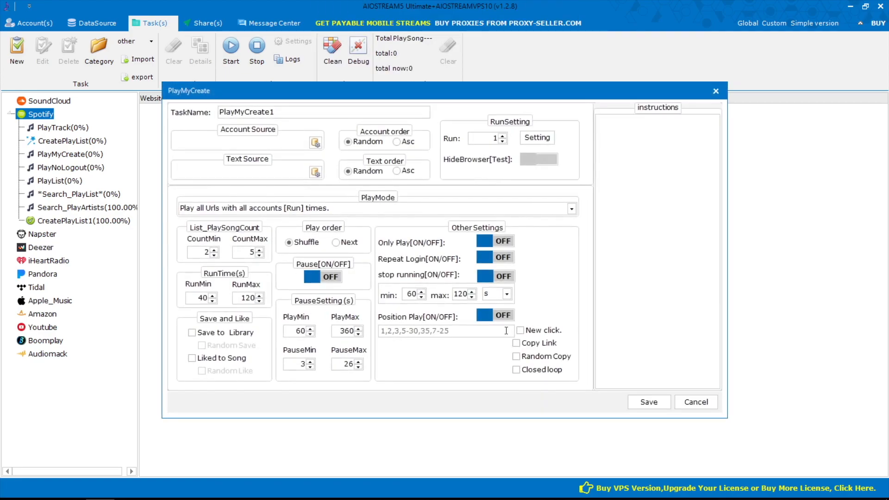
{"action": "left_click", "coordinate": [315, 142]}
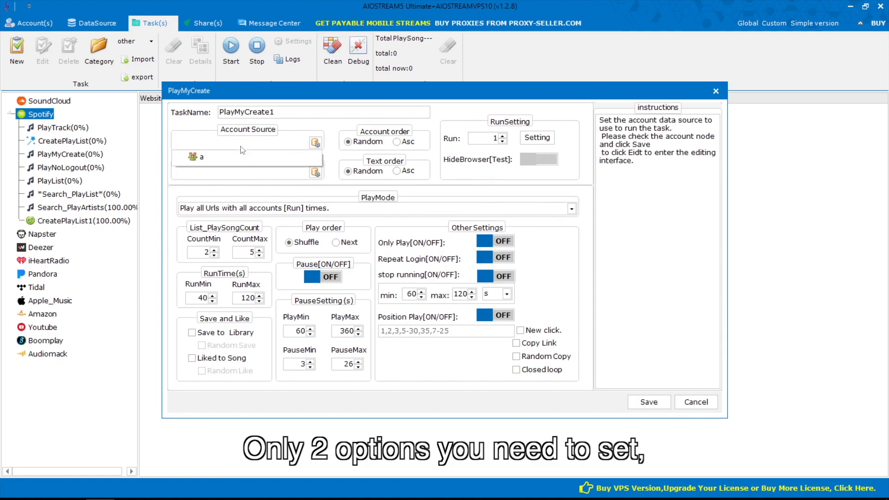
{"action": "left_click", "coordinate": [316, 172]}
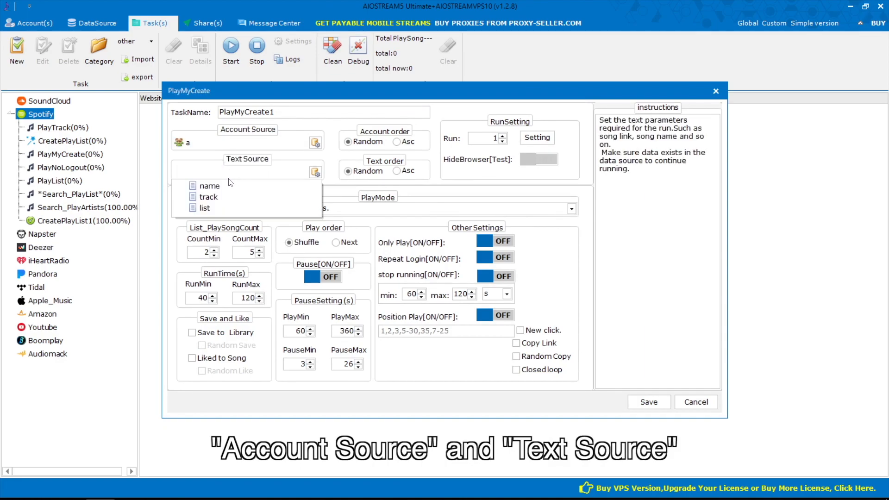
{"action": "left_click", "coordinate": [203, 208]}
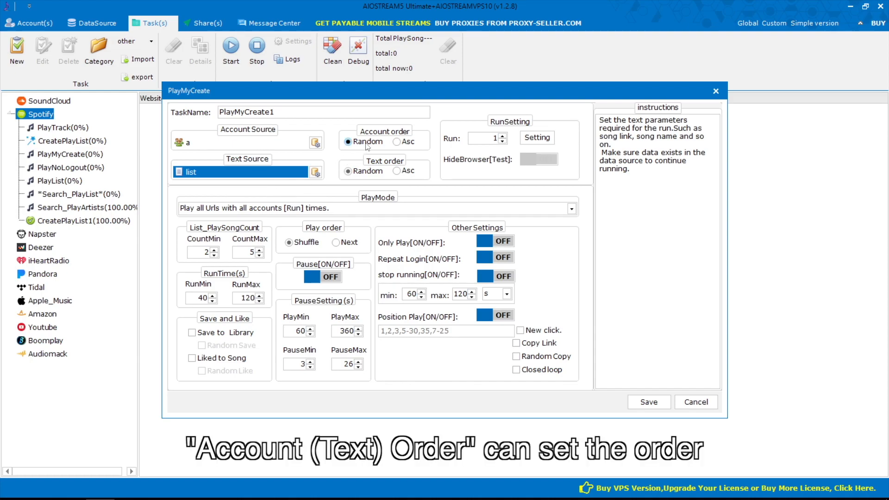
Keep random account and text order, all URLs with all accounts, 1–2 songs, 60–120 s play.
{"action": "left_click", "coordinate": [347, 170]}
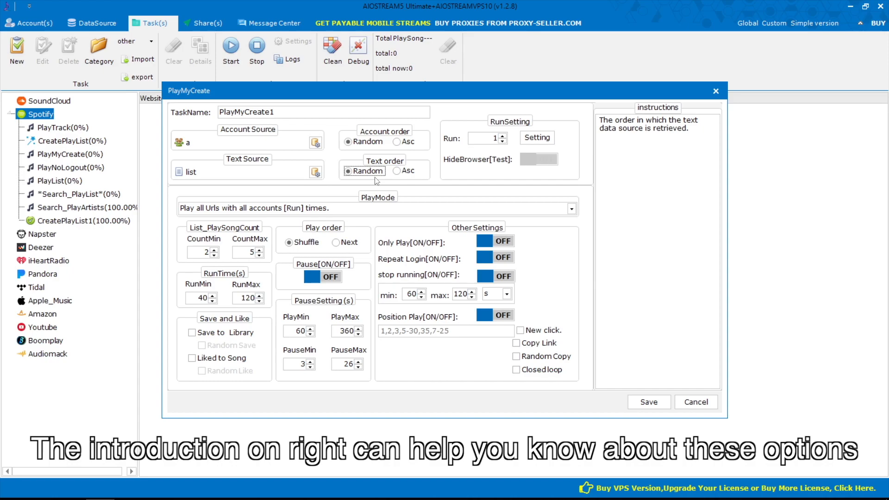
{"action": "left_click", "coordinate": [485, 138]}
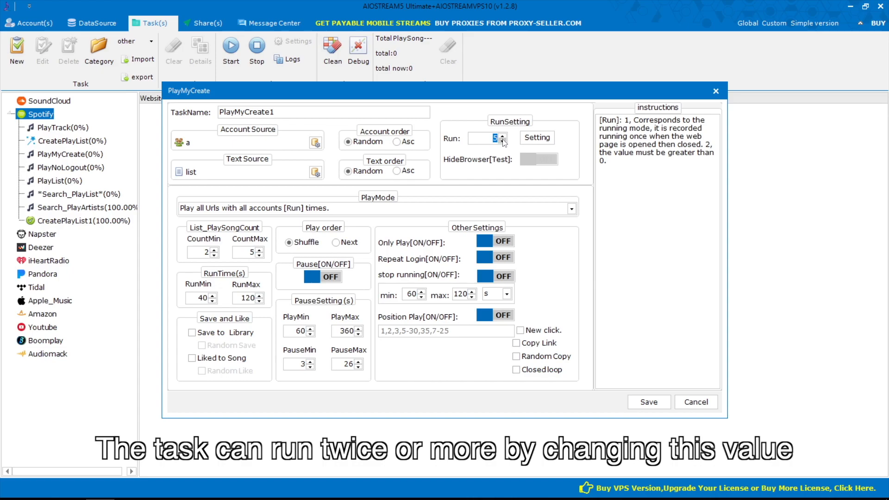
{"action": "left_click", "coordinate": [536, 138]}
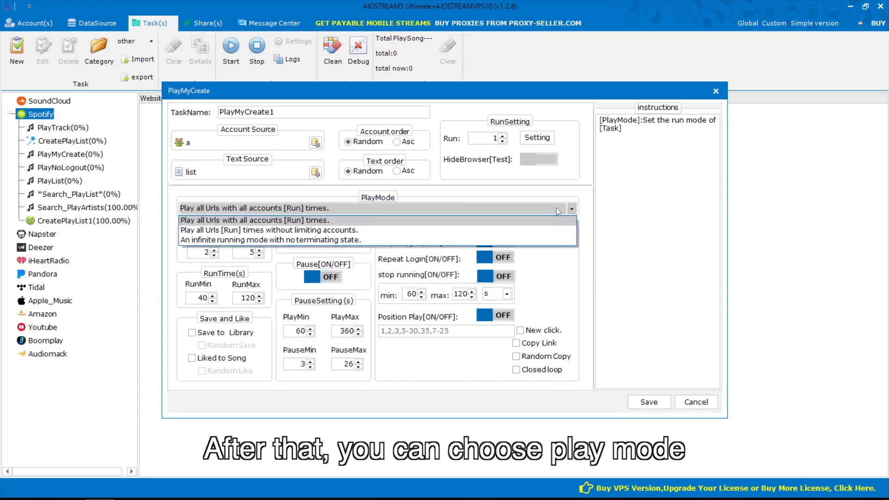
{"action": "left_click", "coordinate": [267, 220]}
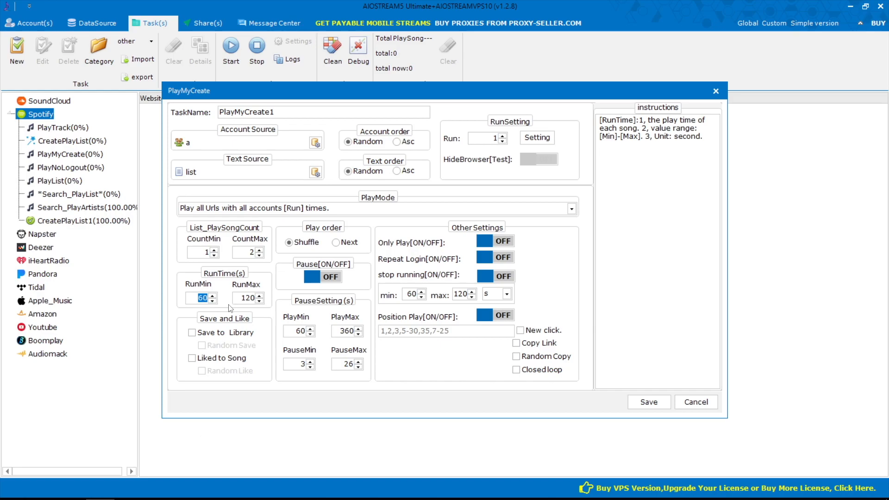
{"action": "left_click", "coordinate": [322, 277]}
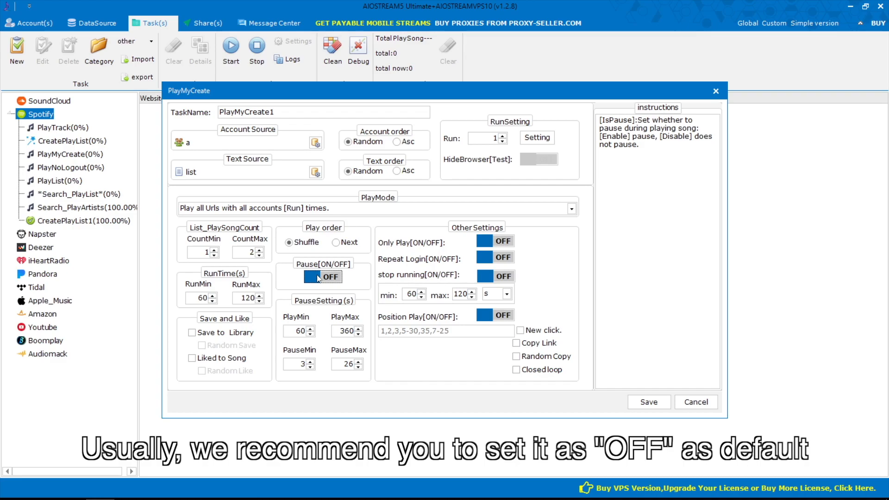
{"action": "mouse_move", "coordinate": [484, 244]}
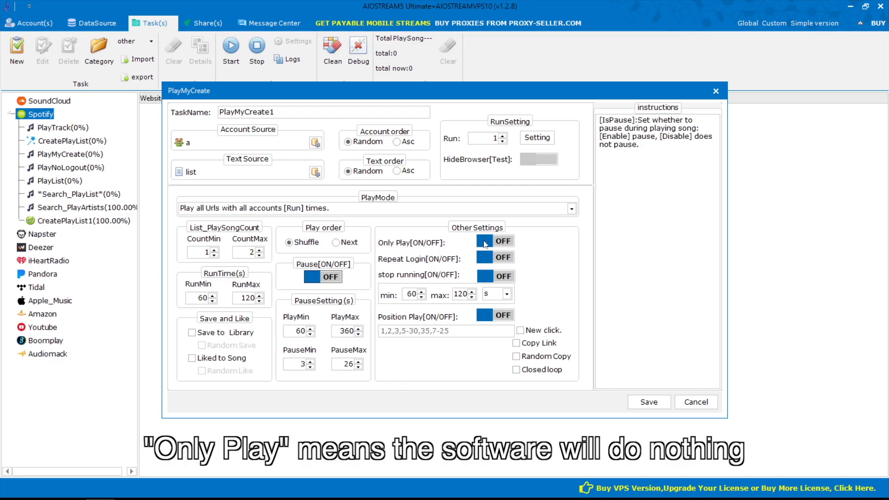
{"action": "left_click", "coordinate": [493, 241]}
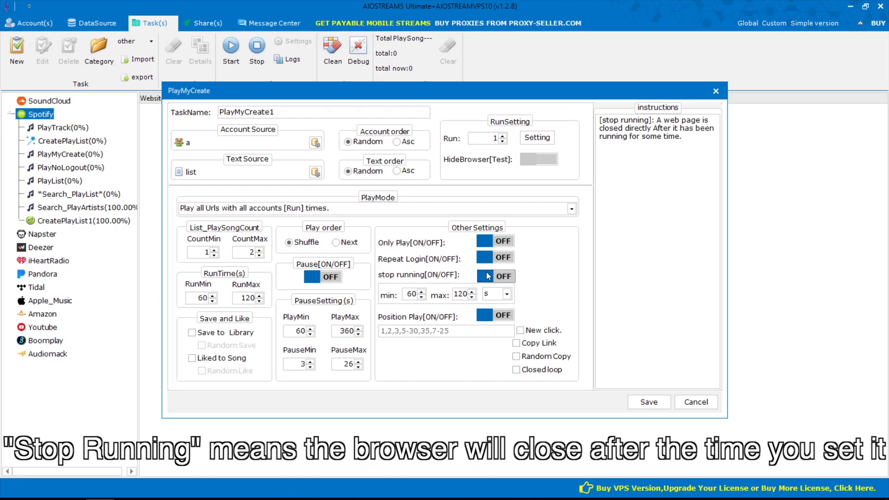
{"action": "mouse_move", "coordinate": [488, 320]}
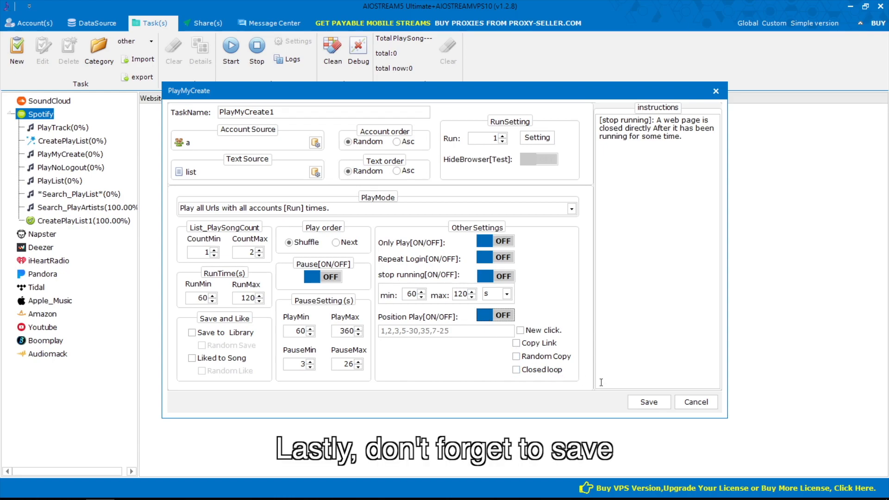
Save PlayMyCreate1 and start it with Task Run Thread Max 2, schedule left off.
{"action": "left_click", "coordinate": [648, 401]}
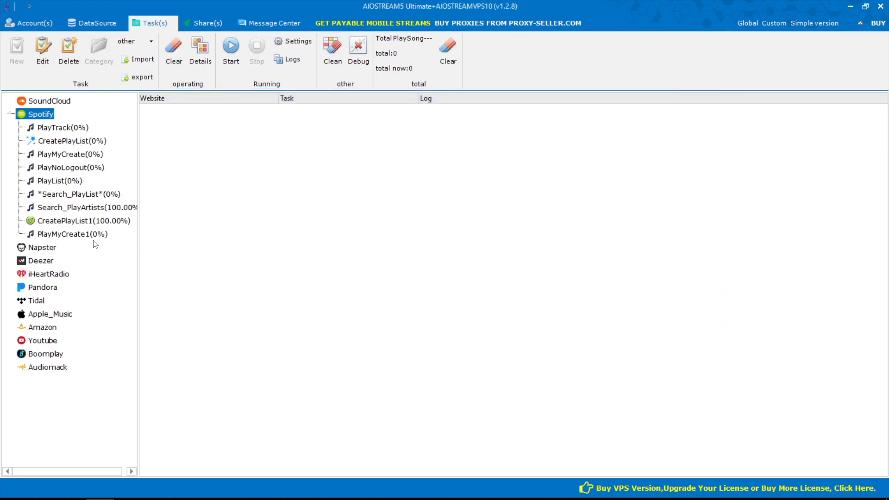
{"action": "left_click", "coordinate": [72, 234]}
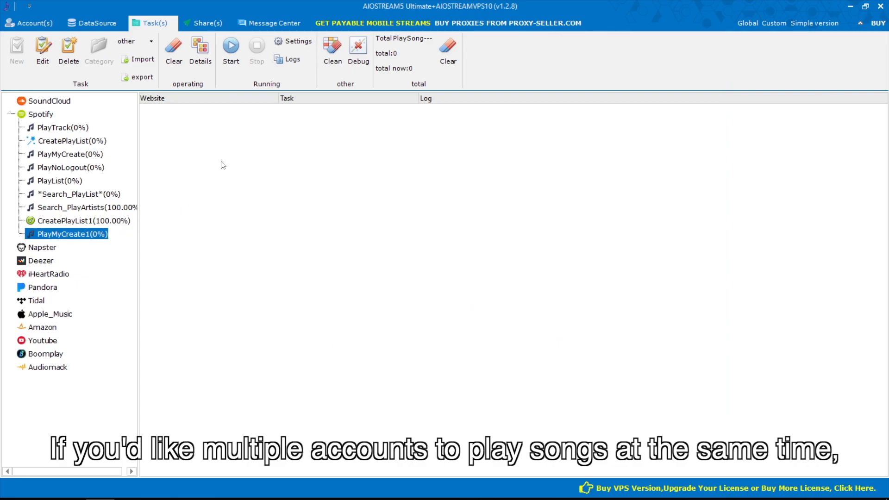
{"action": "left_click", "coordinate": [298, 41]}
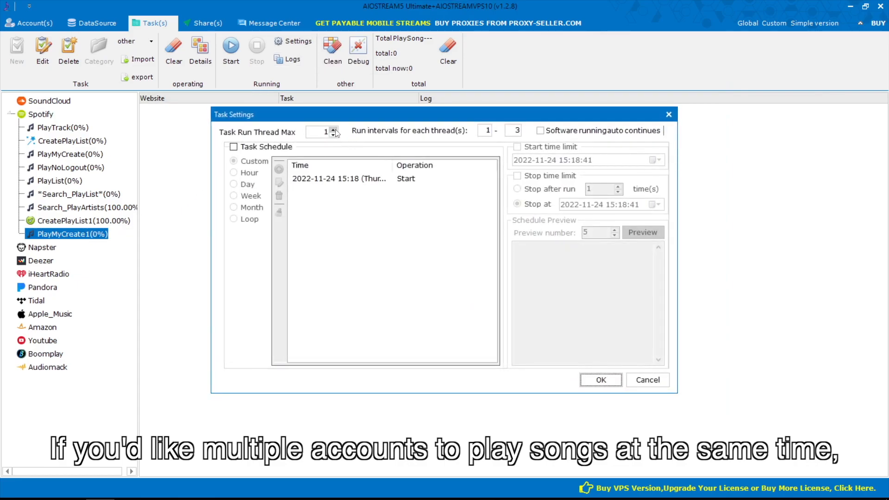
{"action": "left_click", "coordinate": [334, 129]}
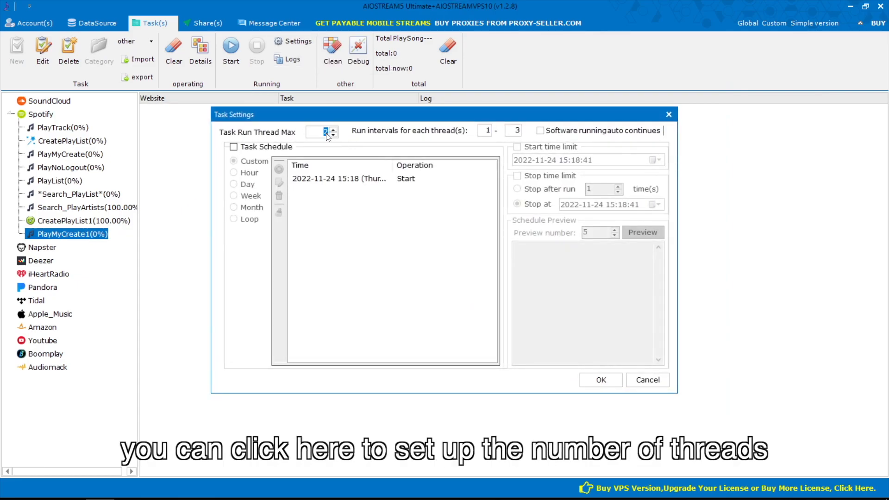
{"action": "left_click", "coordinate": [234, 146]}
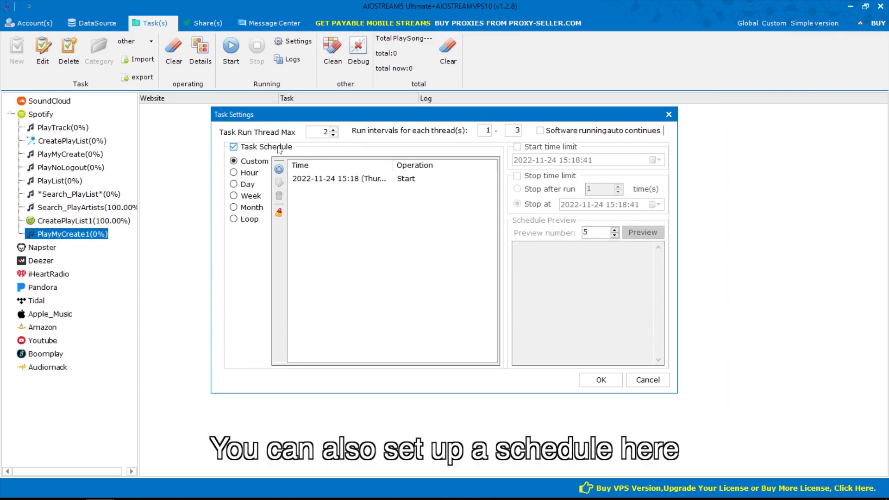
{"action": "left_click", "coordinate": [233, 146]}
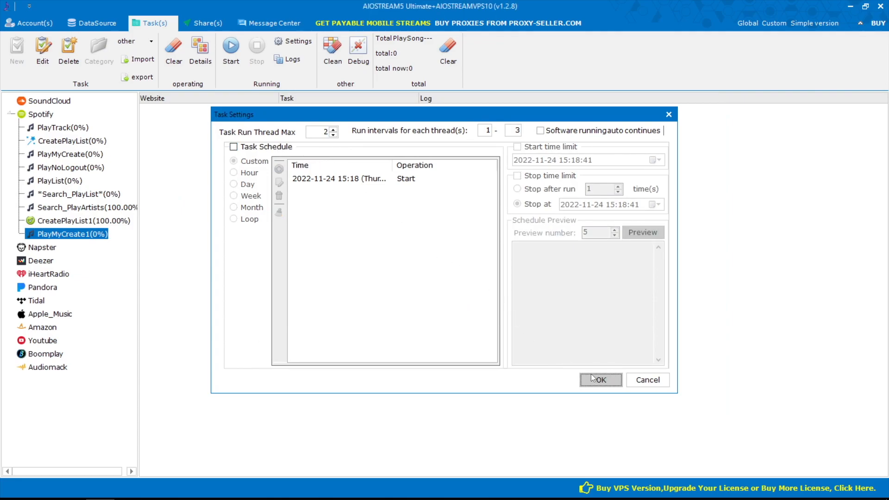
{"action": "left_click", "coordinate": [600, 380]}
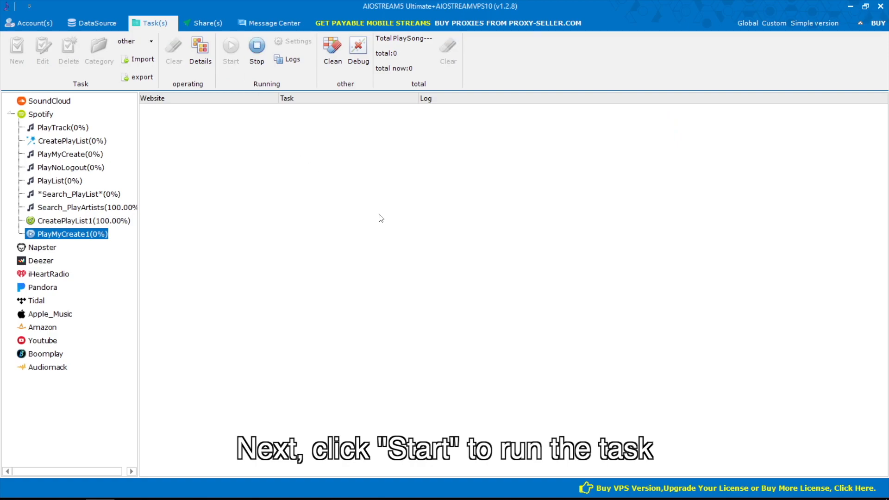
Let PlayMyCreate1 play the two CSR playlists in Chrome until it reaches 100%.
{"action": "left_click", "coordinate": [231, 50]}
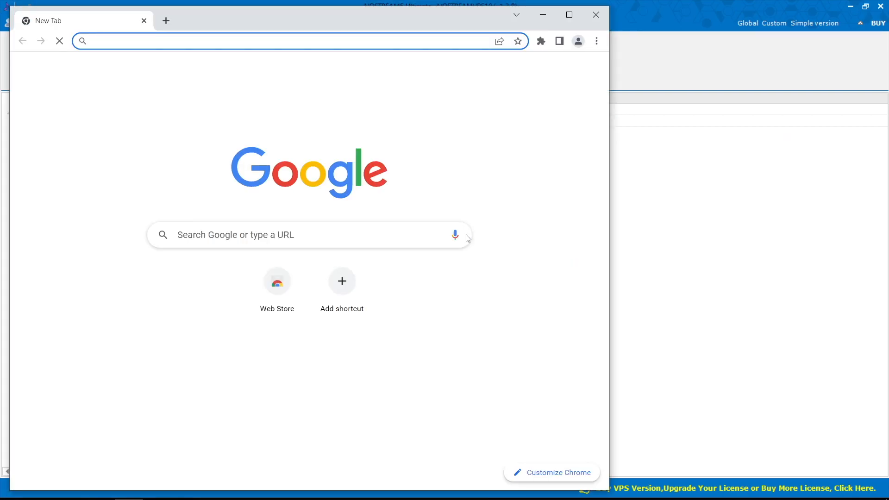
{"action": "type", "text": "open.spotify.com/playlist/3Q3LPxAh8MlHFoVfTowd2h"}
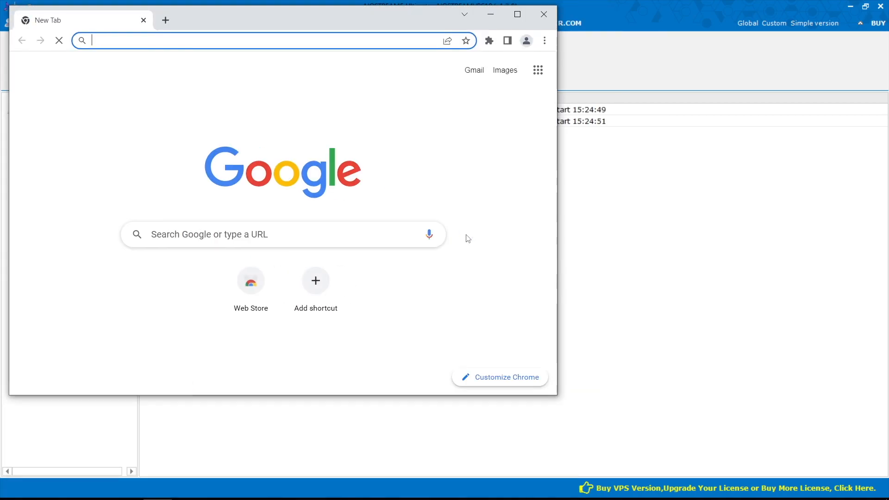
{"action": "type", "text": "open.spotify.com/playlist/3uZMpxS7H86vmYDzhY8byt"}
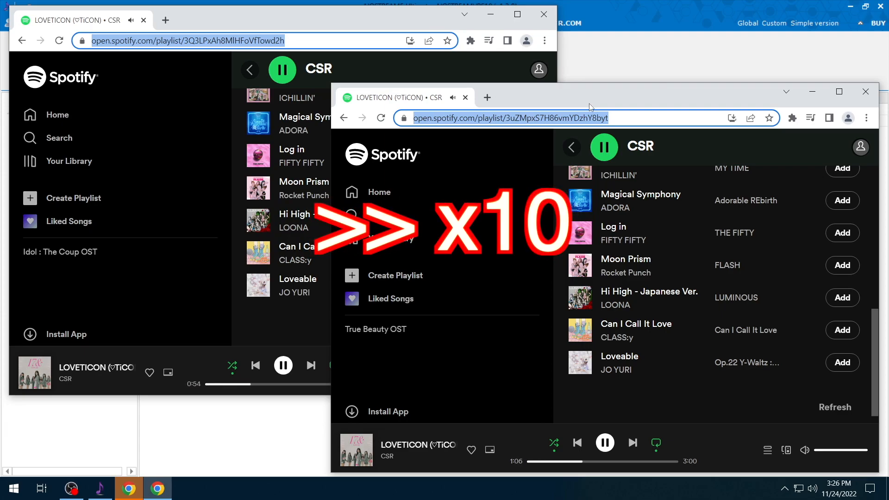
{"action": "left_click", "coordinate": [865, 91]}
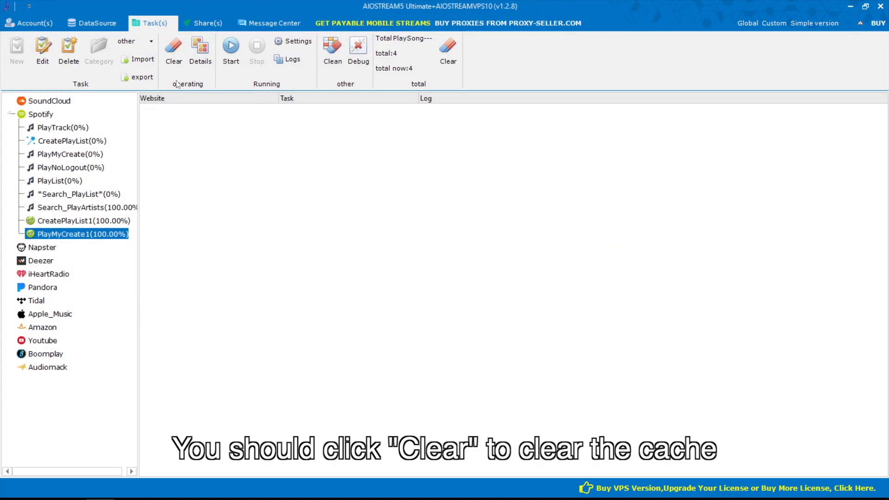
Clear PlayMyCreate1's cached progress back to zero and begin a new Spotify task.
{"action": "left_click", "coordinate": [173, 51]}
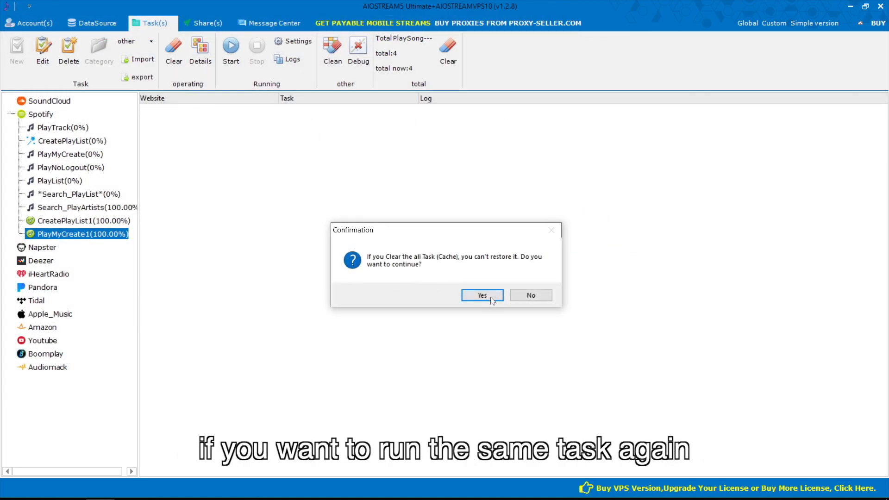
{"action": "left_click", "coordinate": [481, 295]}
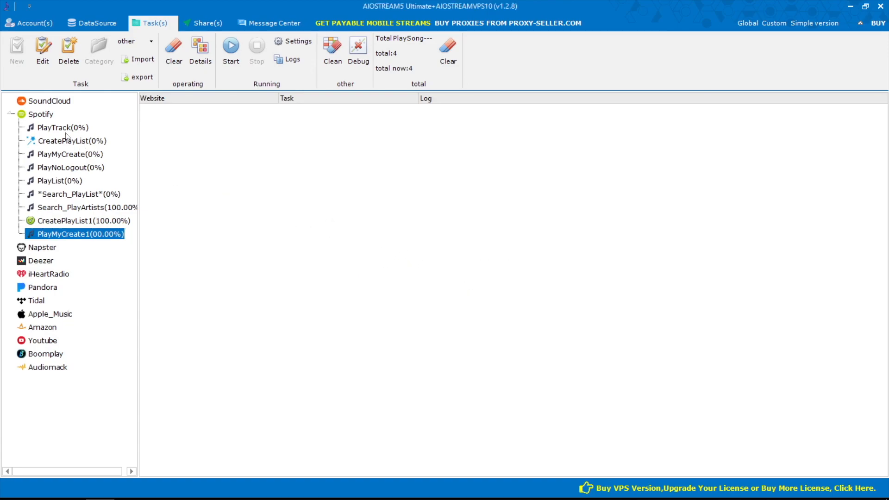
{"action": "left_click", "coordinate": [16, 51]}
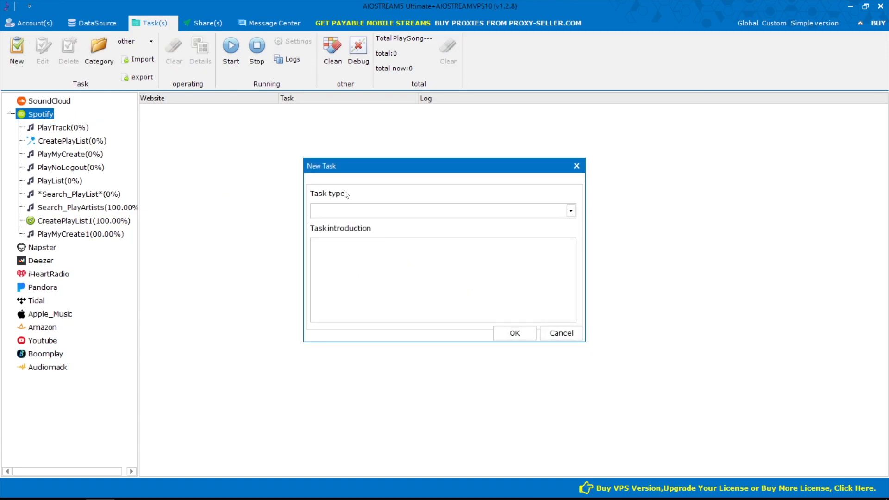
Create a PlayTrack task and set its text source to the track list.
{"action": "left_click", "coordinate": [443, 210]}
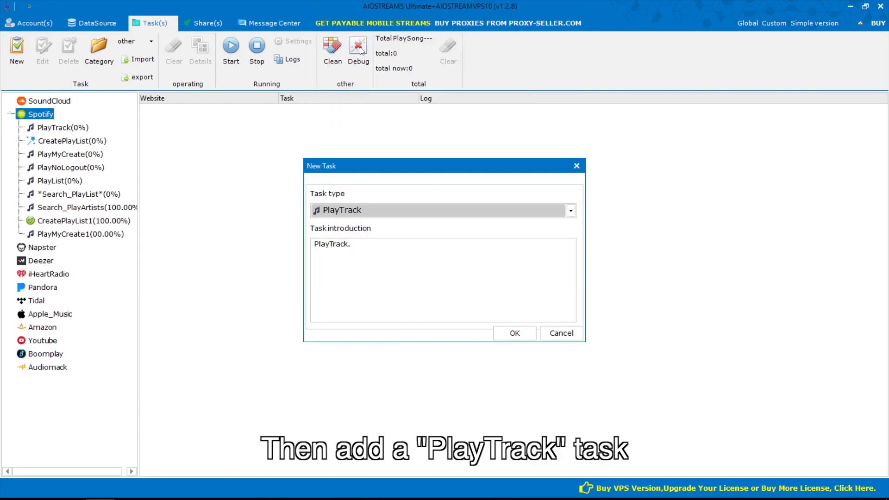
{"action": "left_click", "coordinate": [514, 333]}
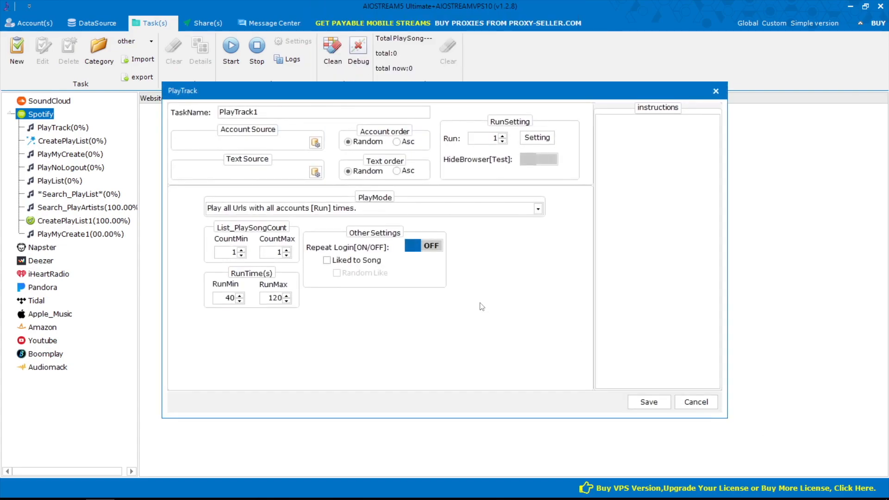
{"action": "left_click", "coordinate": [315, 171]}
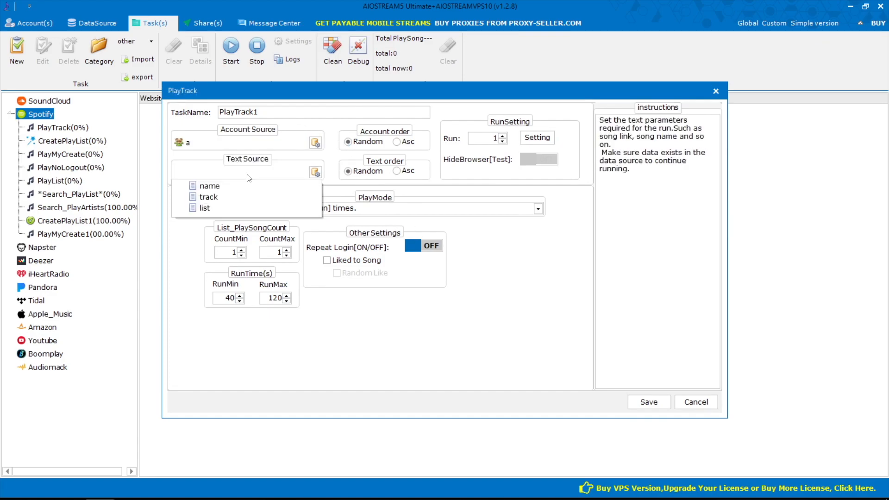
{"action": "left_click", "coordinate": [208, 197]}
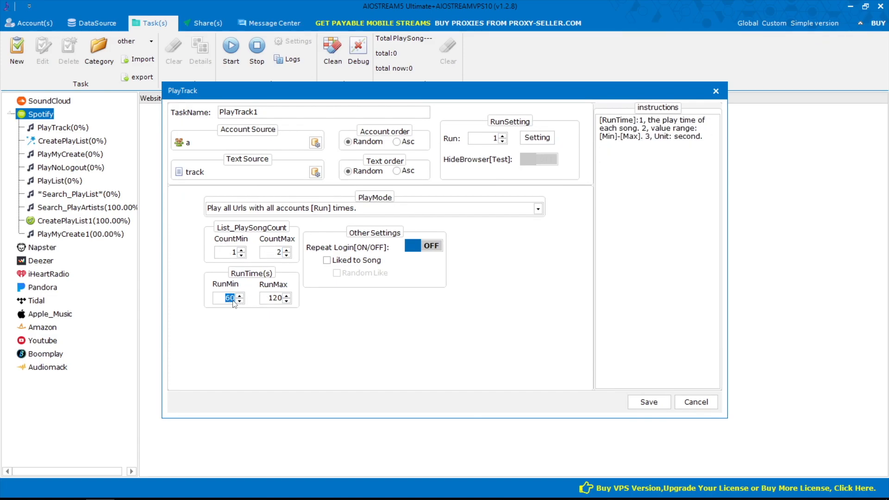
Save PlayTrack1 with 1–2 songs at 60–120 seconds and confirm its run settings.
{"action": "left_click", "coordinate": [648, 401]}
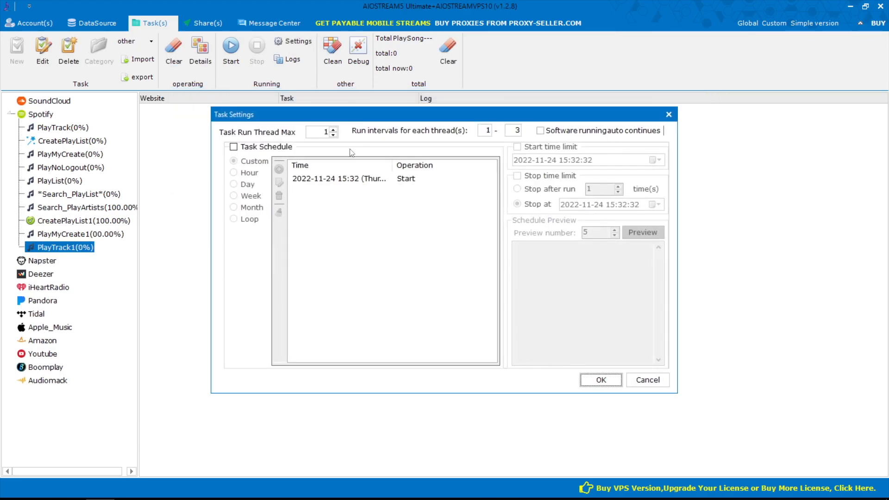
{"action": "left_click", "coordinate": [600, 379]}
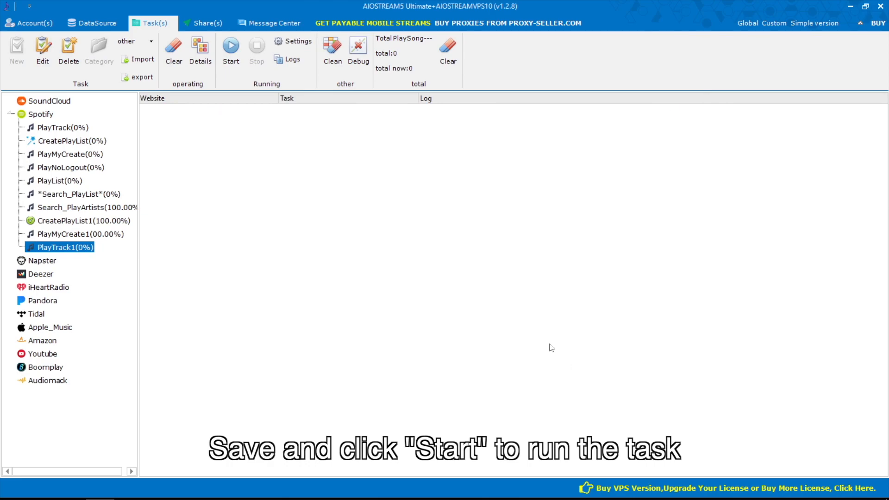
Run PlayTrack1 so Chrome plays CSR tracks on Spotify until a success is logged.
{"action": "left_click", "coordinate": [231, 48]}
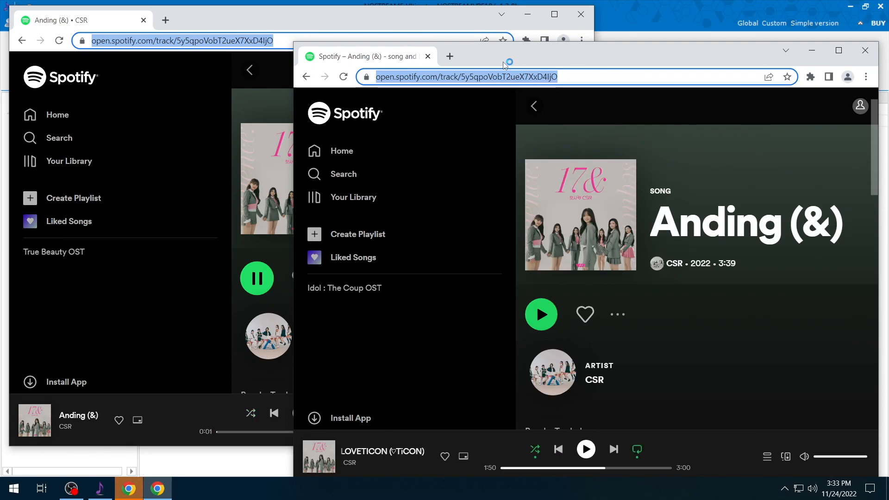
{"action": "left_click", "coordinate": [540, 314]}
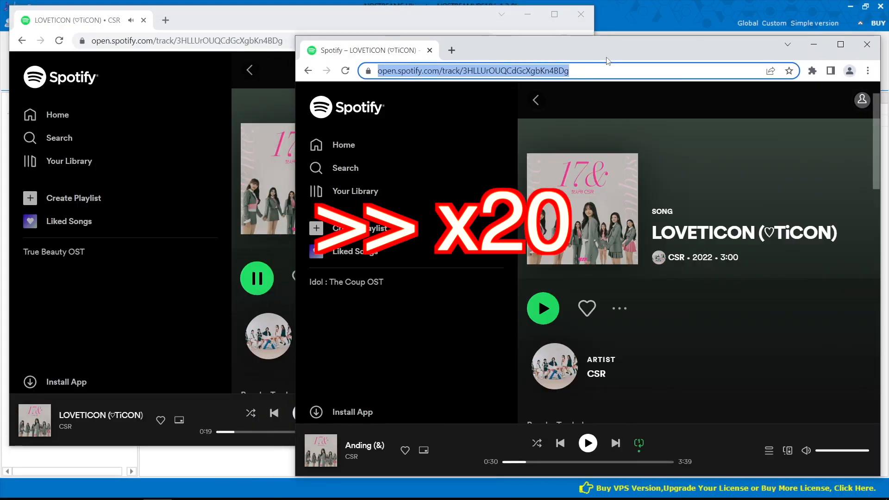
{"action": "left_click", "coordinate": [542, 307]}
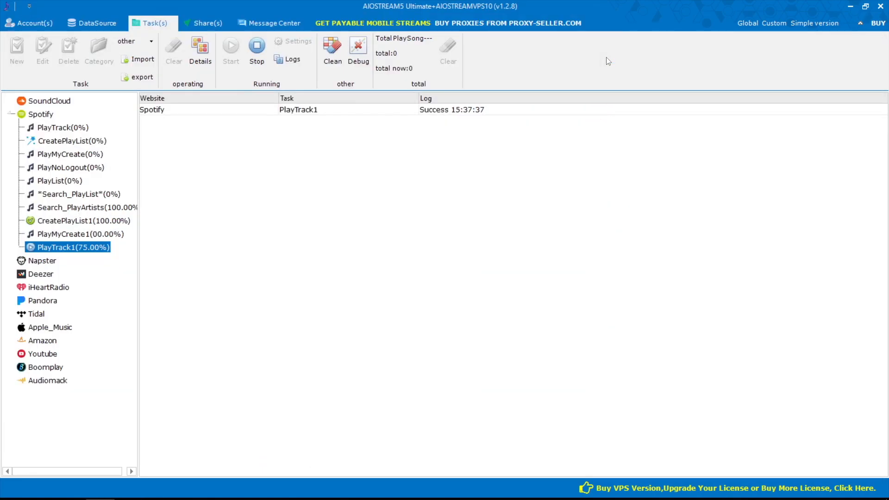
Create a Save_Album task under Spotify using the album text source and save it.
{"action": "left_click", "coordinate": [40, 113]}
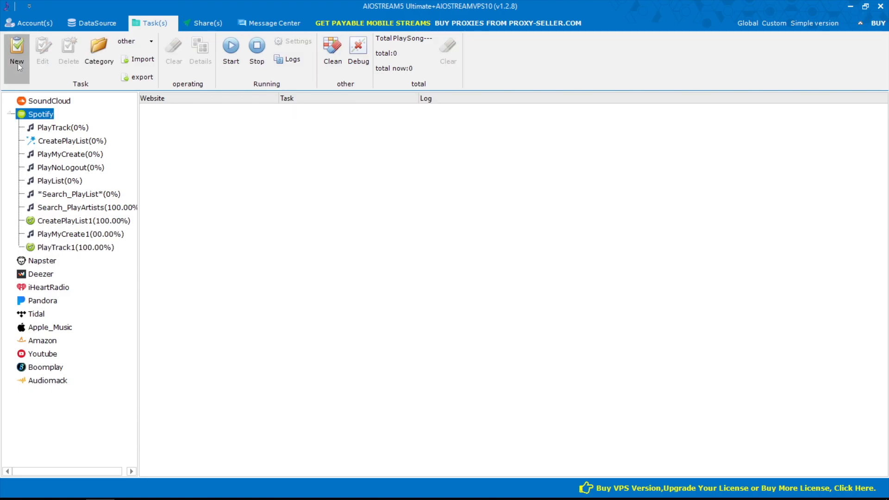
{"action": "left_click", "coordinate": [17, 51]}
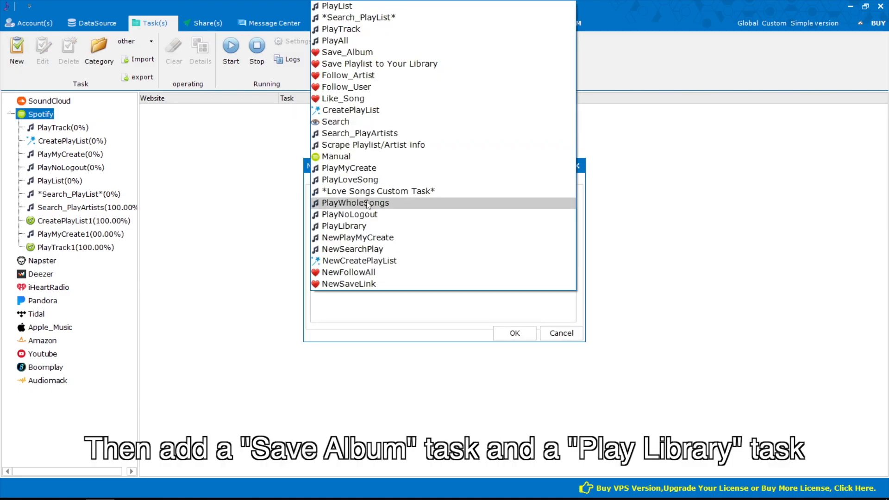
{"action": "left_click", "coordinate": [346, 52]}
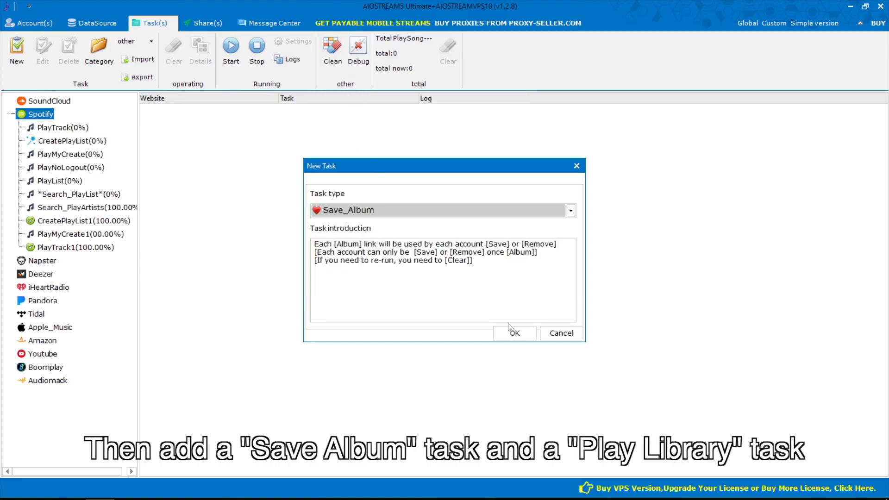
{"action": "left_click", "coordinate": [514, 332]}
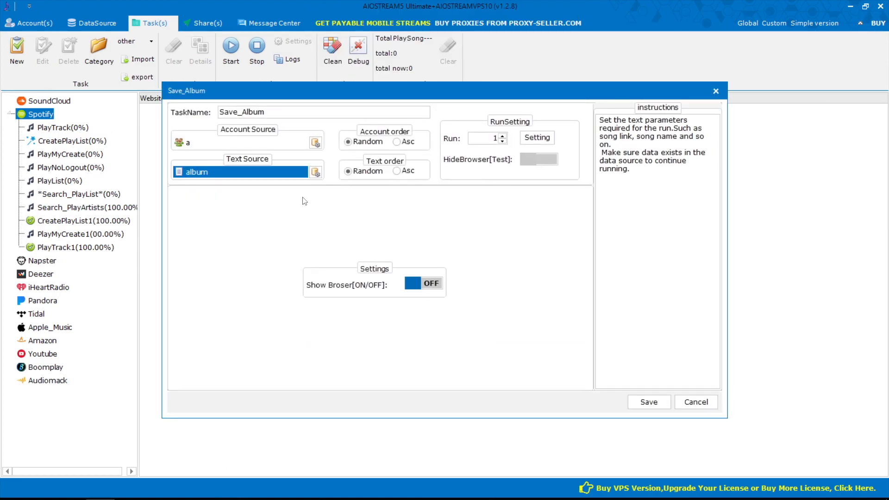
{"action": "mouse_move", "coordinate": [307, 214]}
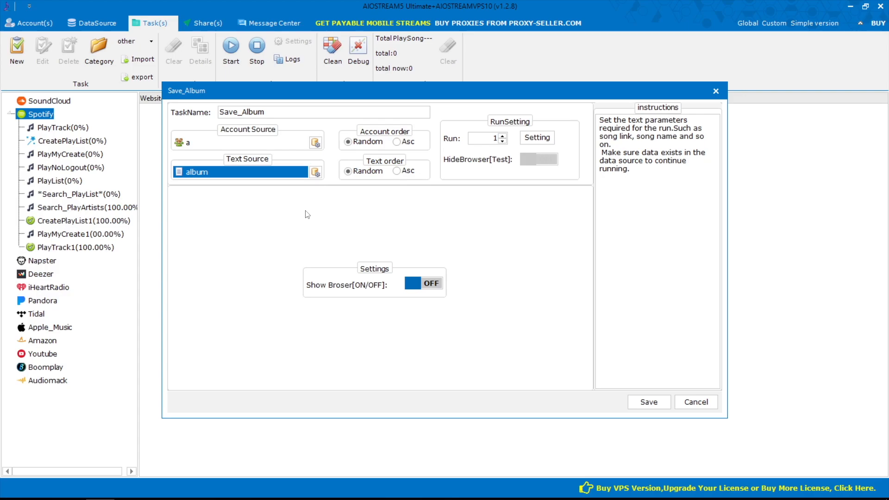
{"action": "left_click", "coordinate": [648, 401]}
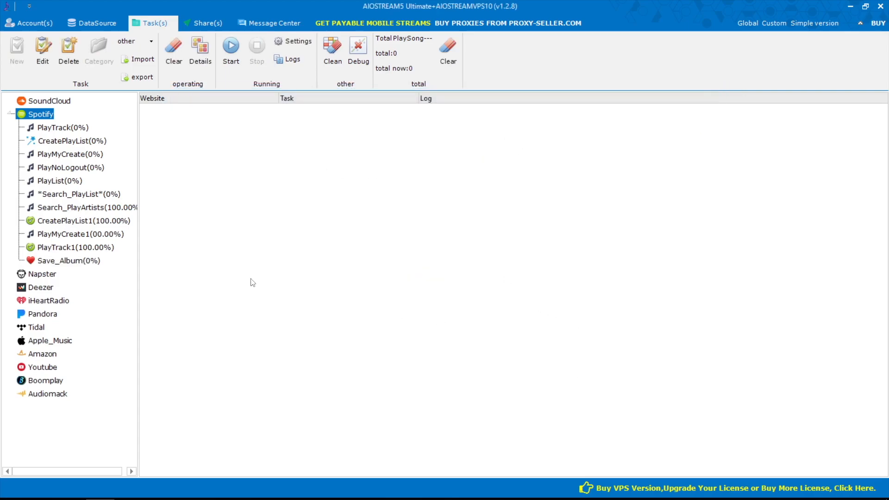
{"action": "mouse_move", "coordinate": [66, 268]}
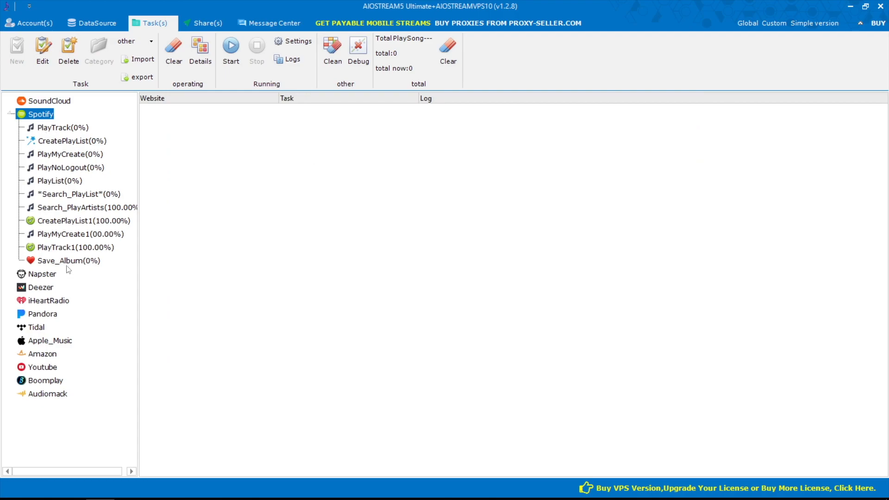
Run the Save_Album task to 100%.
{"action": "left_click", "coordinate": [68, 260]}
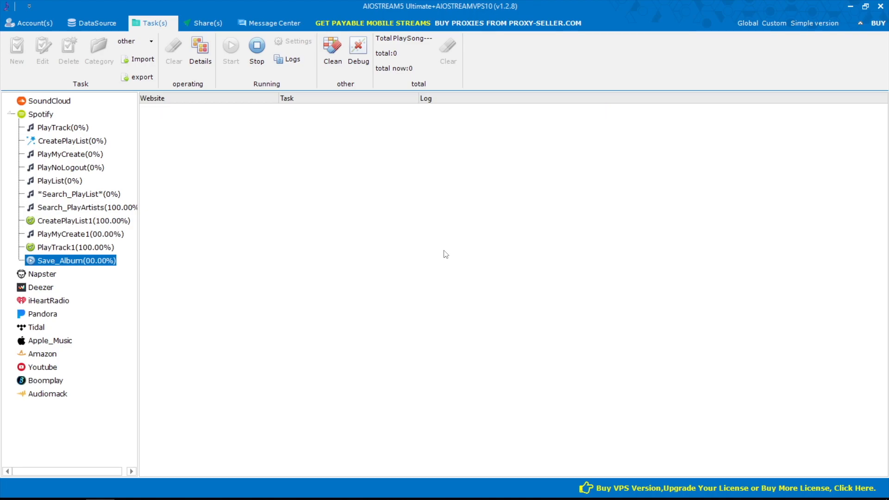
{"action": "left_click", "coordinate": [230, 50]}
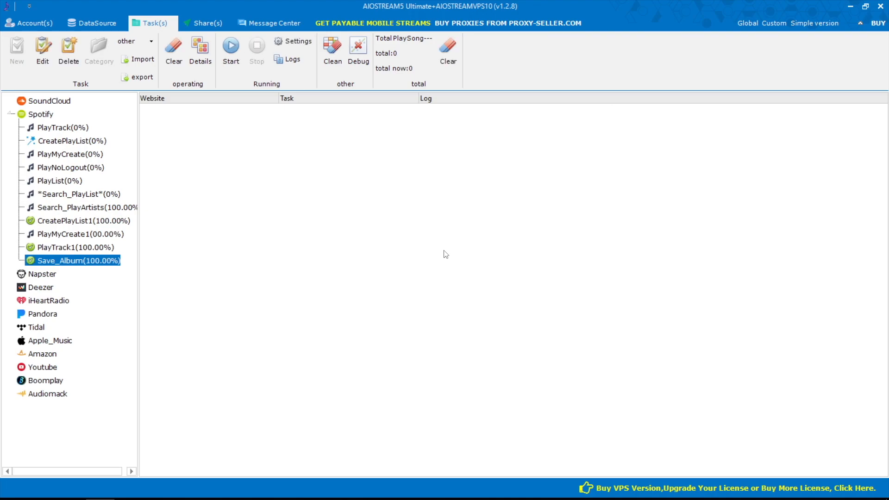
Create a new PlayLibrary task under Spotify.
{"action": "left_click", "coordinate": [40, 114]}
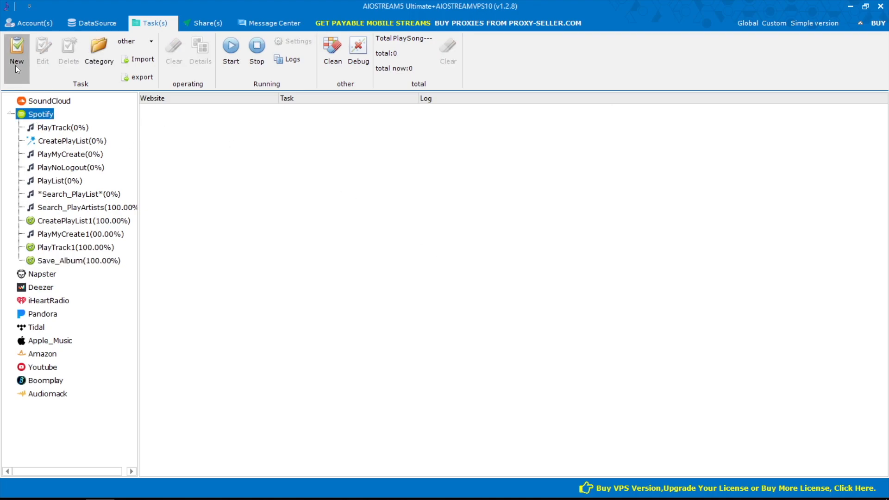
{"action": "left_click", "coordinate": [16, 51]}
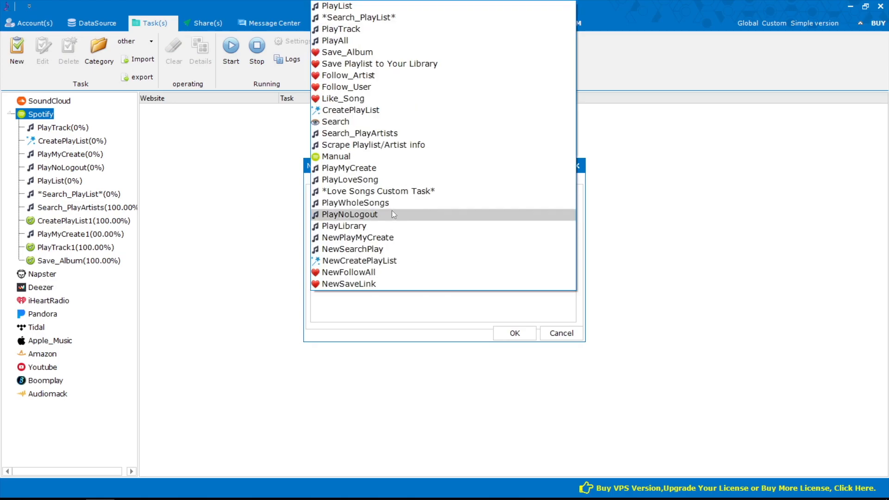
{"action": "left_click", "coordinate": [344, 226]}
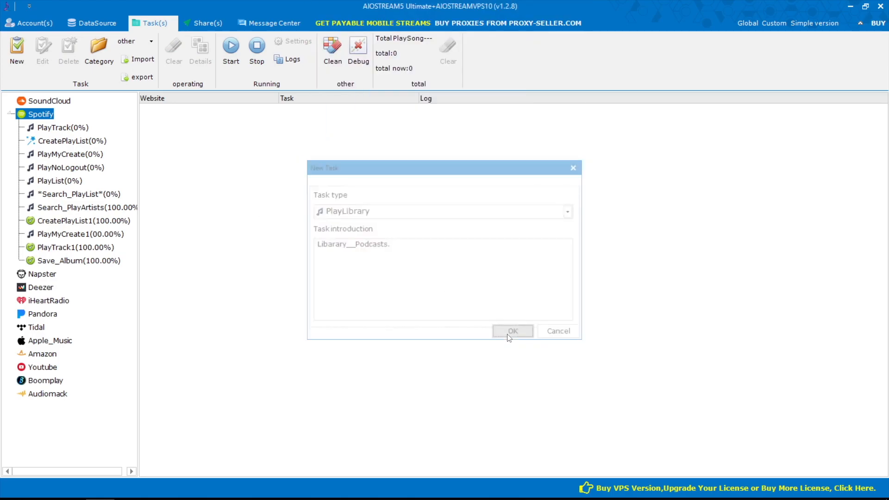
{"action": "left_click", "coordinate": [511, 331]}
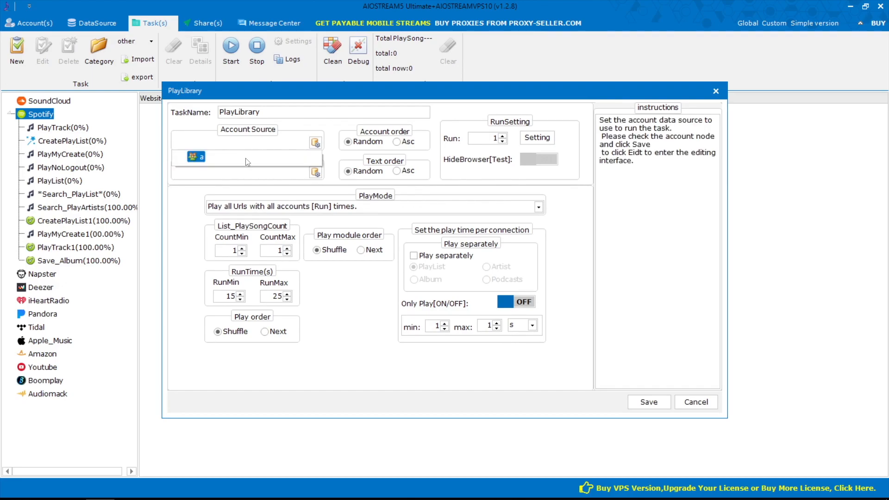
Set account source a, album text source, 60–65 s runs, play albums separately, and save.
{"action": "left_click", "coordinate": [316, 171]}
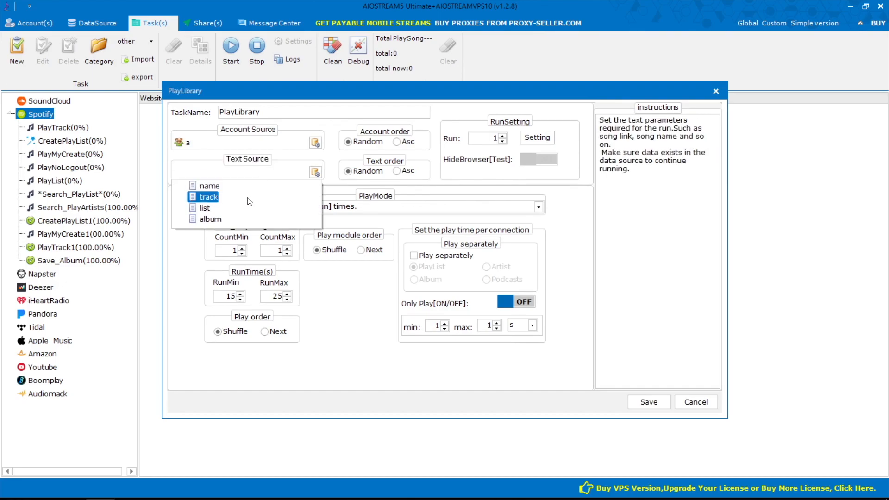
{"action": "left_click", "coordinate": [210, 219]}
{"action": "type", "text": "65"}
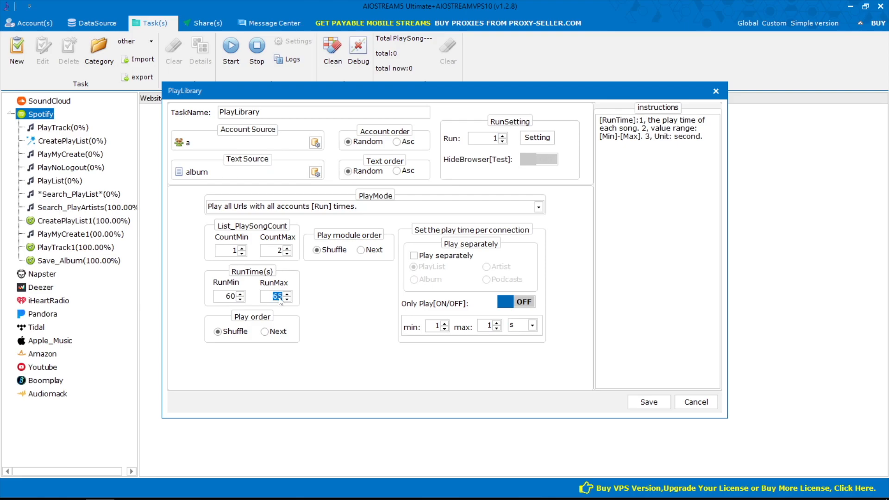
{"action": "left_click", "coordinate": [414, 255]}
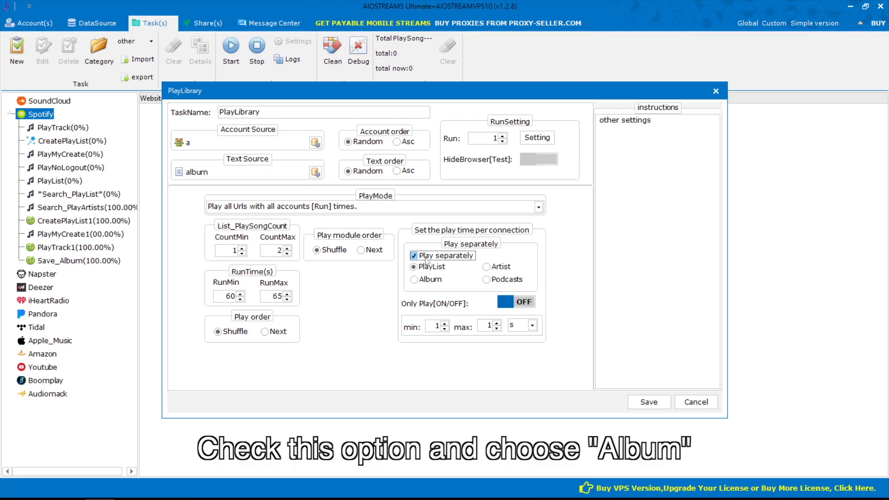
{"action": "left_click", "coordinate": [415, 278]}
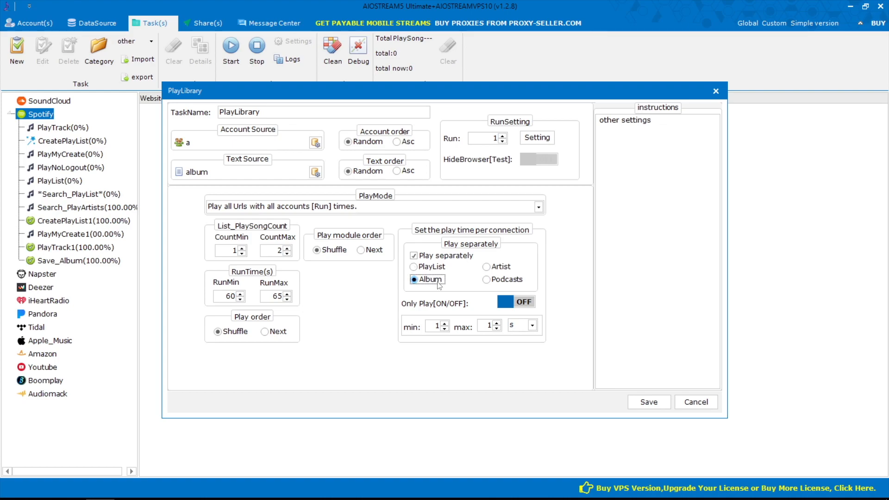
{"action": "left_click", "coordinate": [648, 402]}
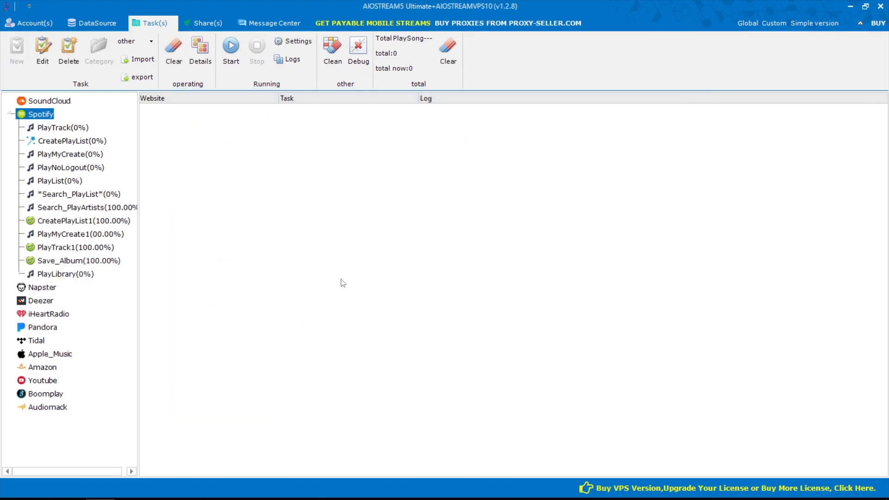
Confirm PlayLibrary's run settings and start the task.
{"action": "left_click", "coordinate": [65, 274]}
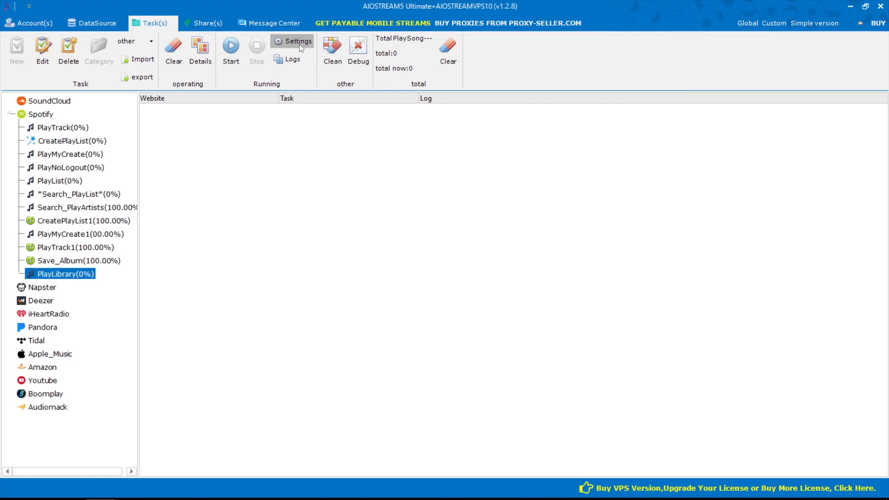
{"action": "left_click", "coordinate": [292, 41]}
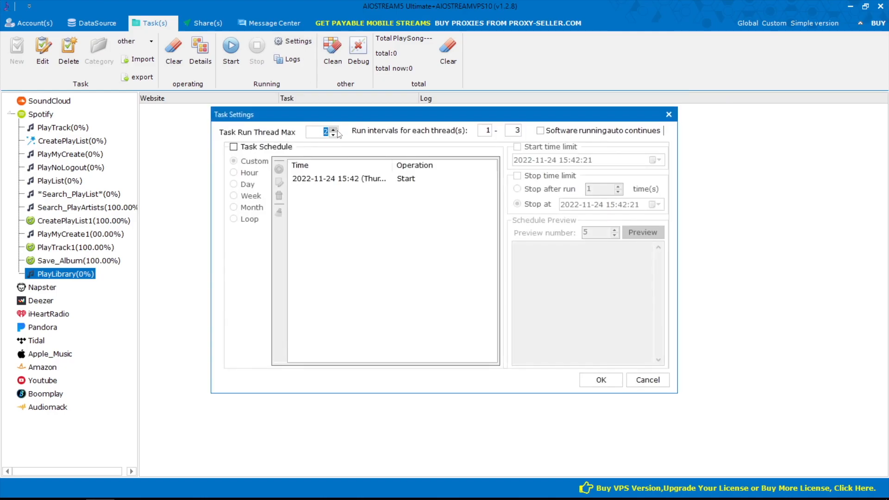
{"action": "left_click", "coordinate": [600, 379]}
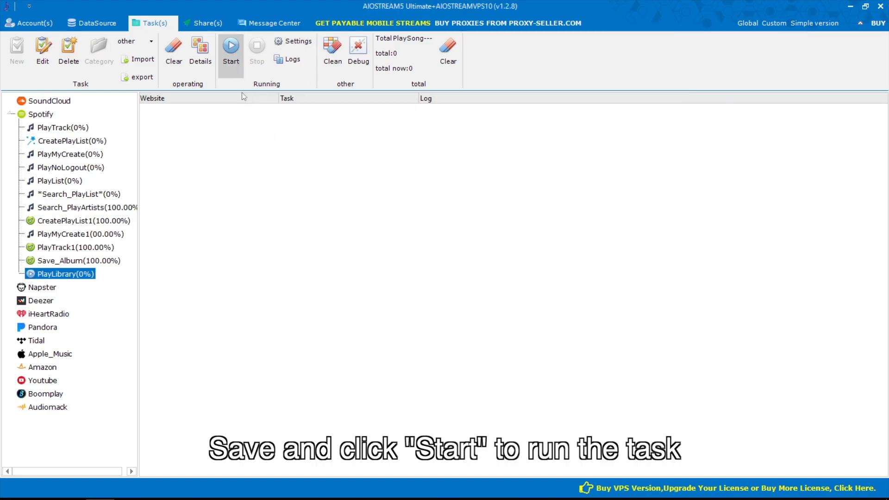
{"action": "left_click", "coordinate": [230, 49]}
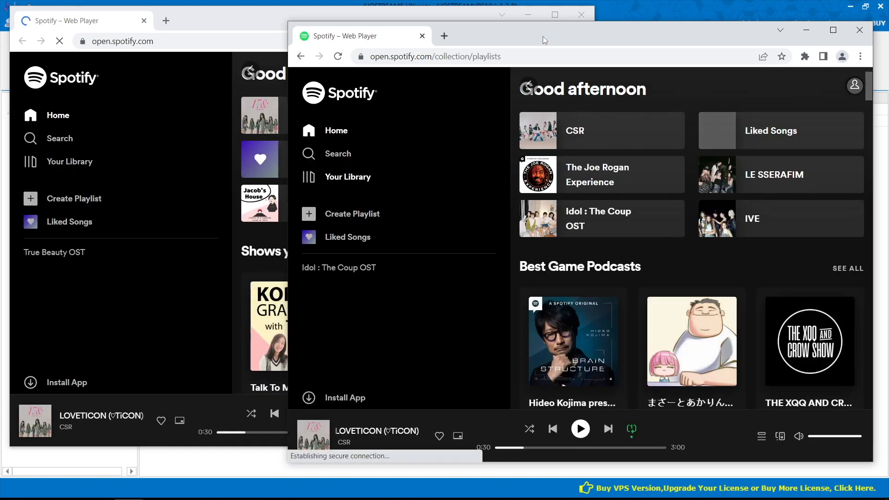
Let the Chrome windows play CSR's album Sequence : 17& until PlayLibrary reaches 100%.
{"action": "left_click", "coordinate": [347, 176]}
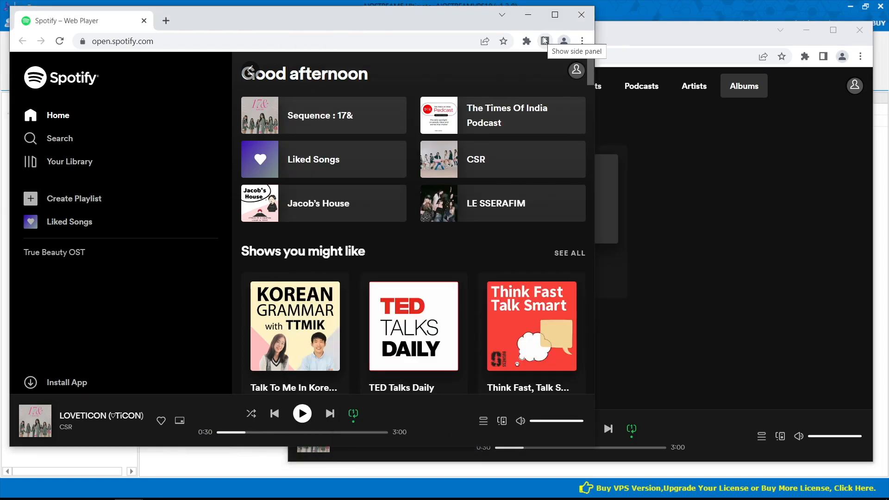
{"action": "left_click", "coordinate": [69, 161]}
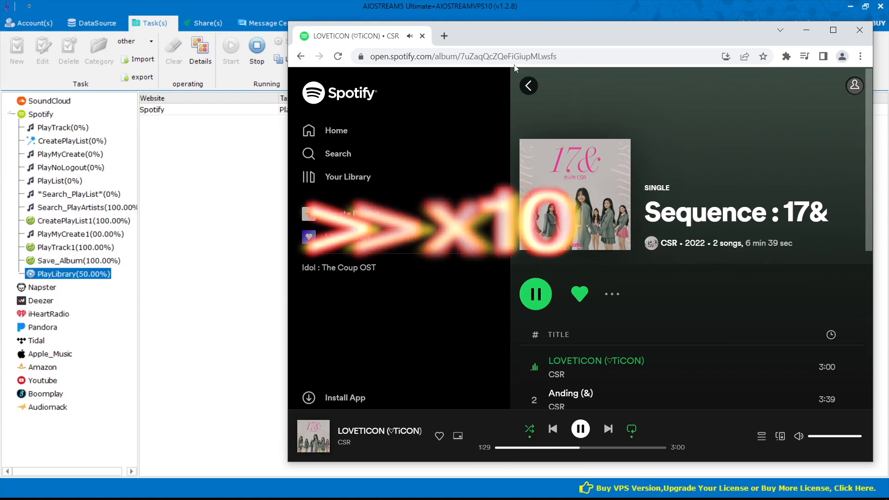
{"action": "left_click", "coordinate": [860, 29]}
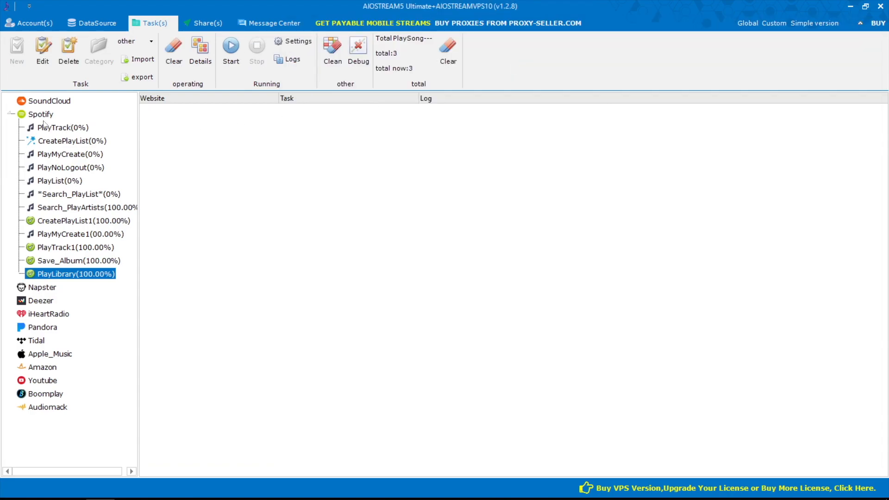
Create a Like_Song task with account source a and text source track, and save it.
{"action": "left_click", "coordinate": [16, 50]}
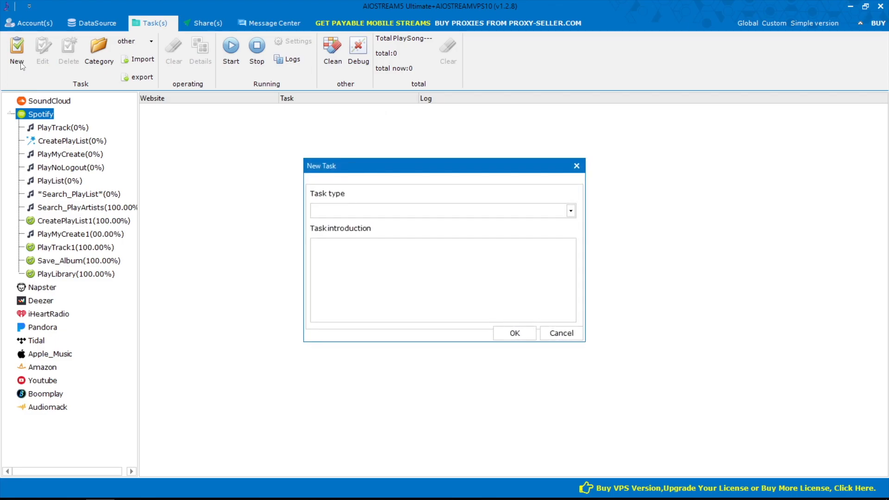
{"action": "left_click", "coordinate": [570, 210]}
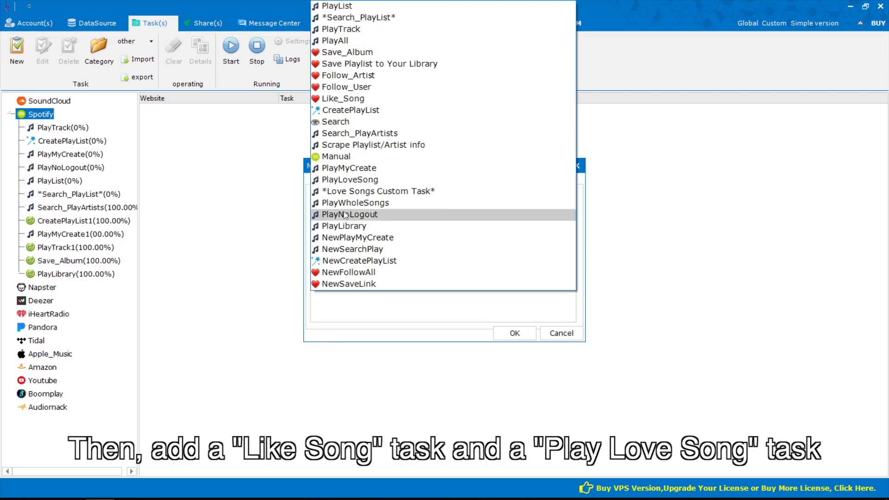
{"action": "left_click", "coordinate": [343, 98]}
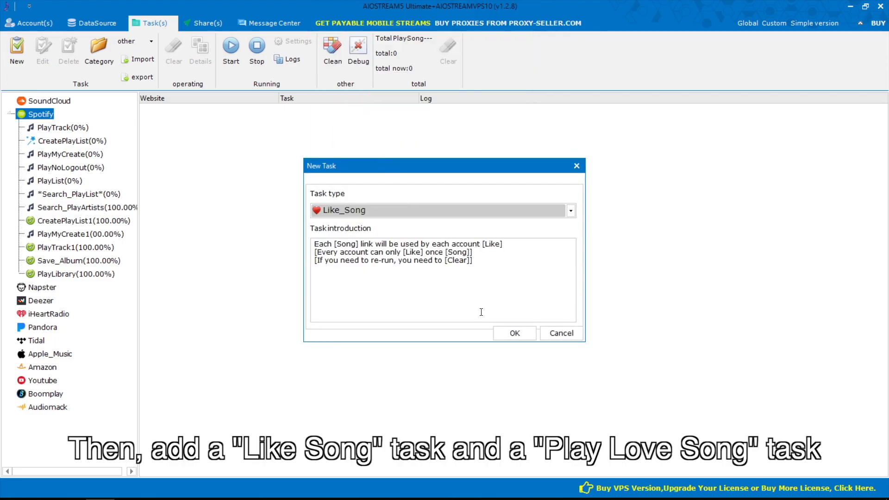
{"action": "left_click", "coordinate": [514, 333]}
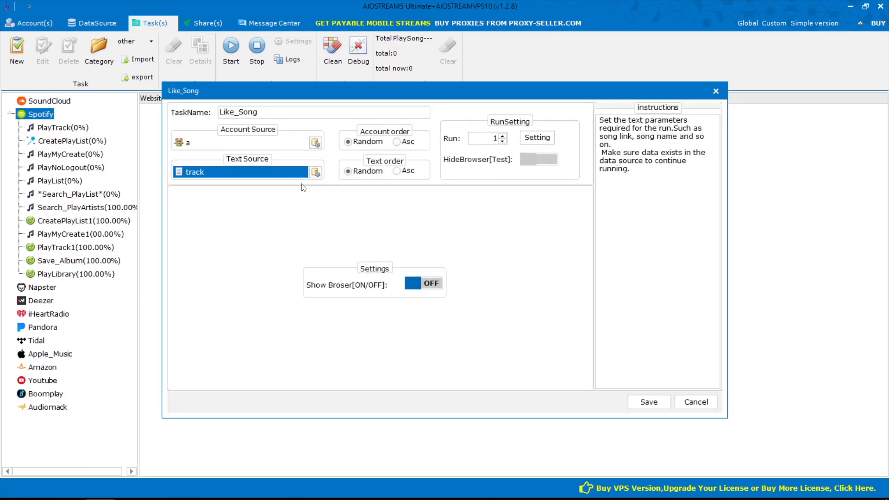
{"action": "left_click", "coordinate": [648, 401]}
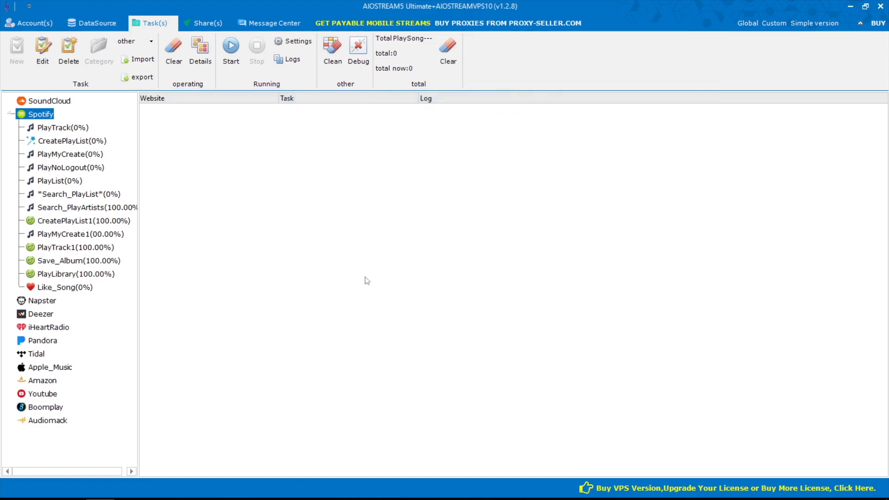
Run Like_Song to 100%, then begin a new task.
{"action": "left_click", "coordinate": [65, 287]}
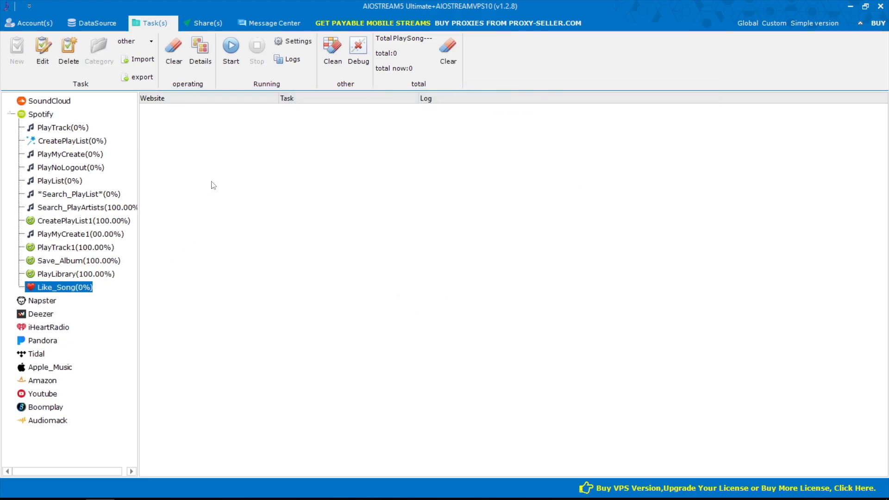
{"action": "left_click", "coordinate": [231, 48]}
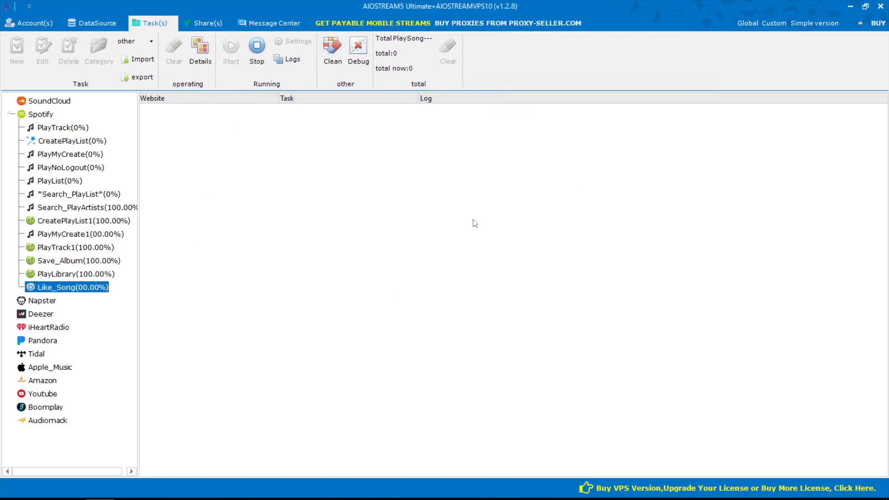
{"action": "left_click", "coordinate": [229, 50]}
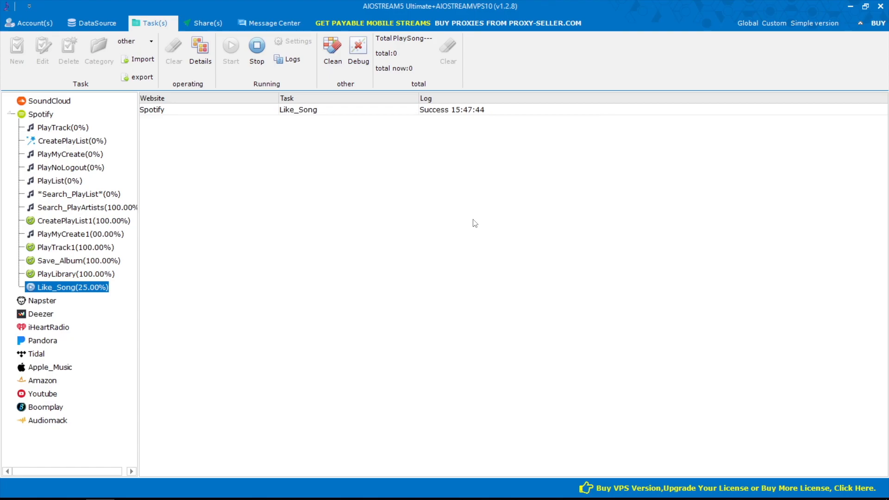
{"action": "left_click", "coordinate": [15, 51]}
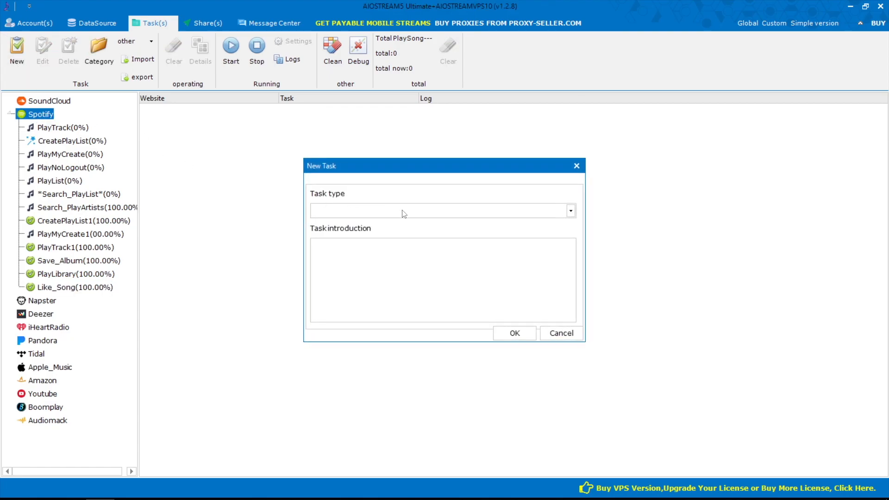
Create a PlayLoveSong task with RunMin 60 seconds and save it.
{"action": "left_click", "coordinate": [570, 210]}
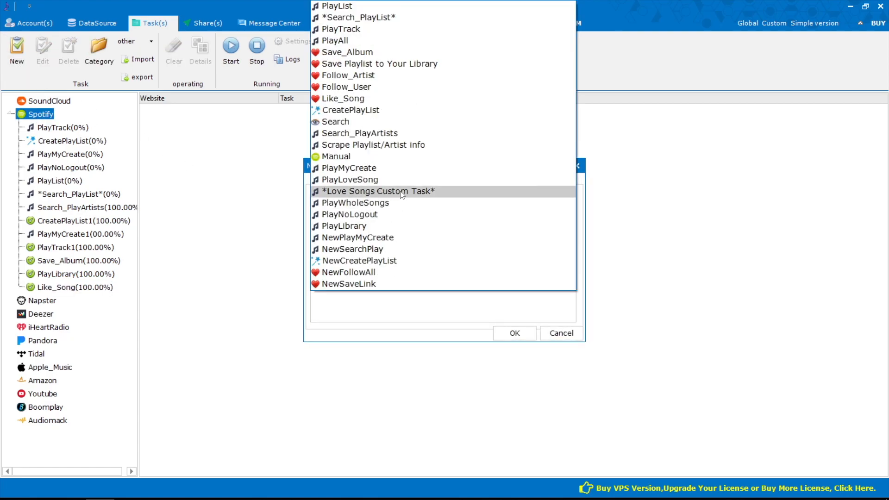
{"action": "left_click", "coordinate": [350, 179]}
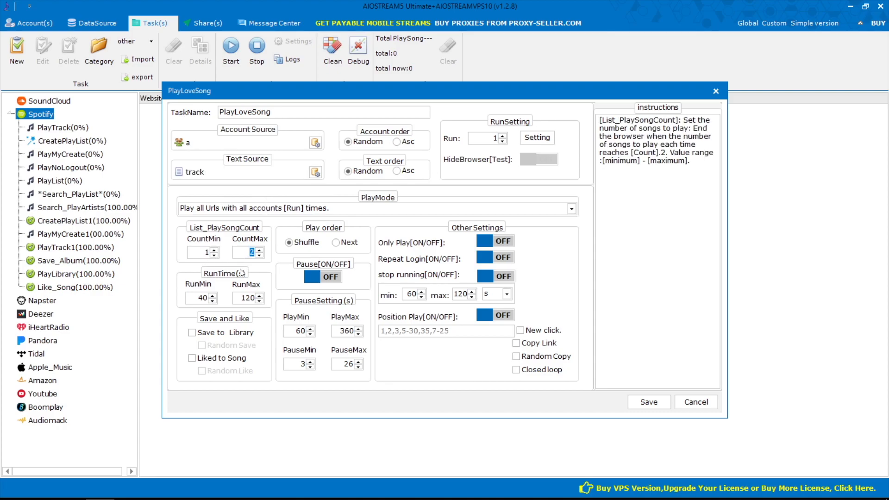
{"action": "left_click", "coordinate": [198, 297]}
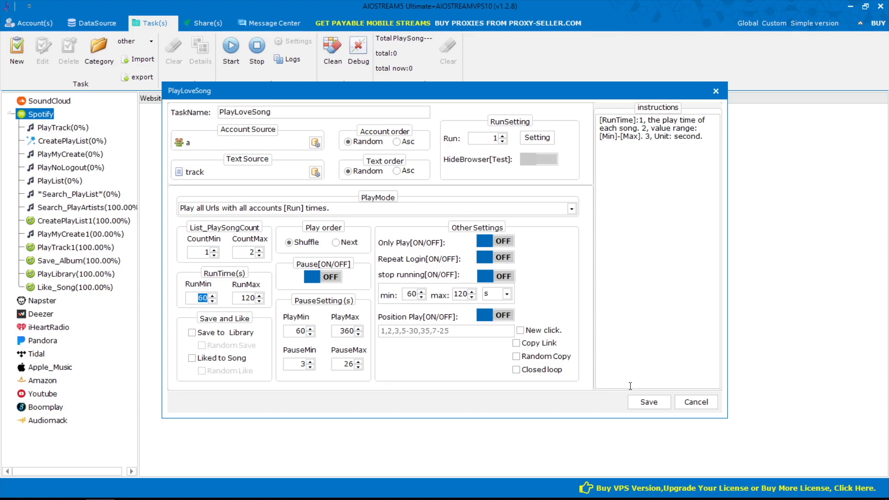
{"action": "left_click", "coordinate": [648, 402]}
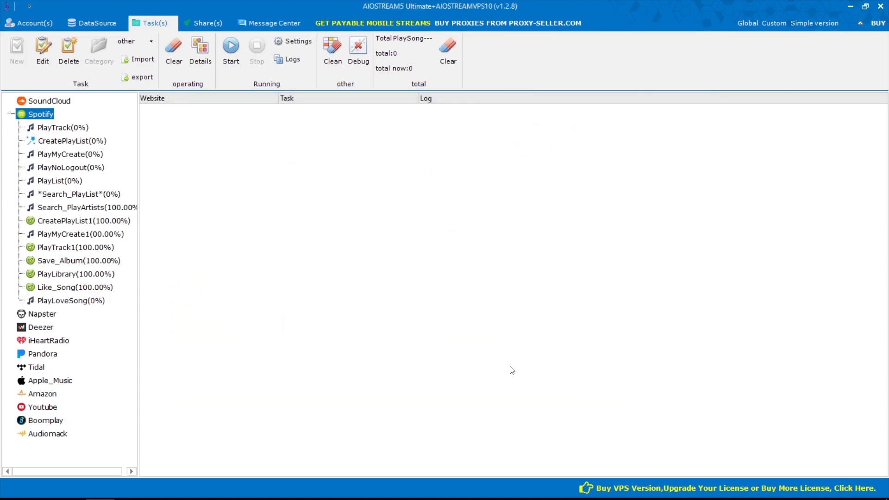
Confirm PlayLoveSong's run settings and start it playing Liked Songs.
{"action": "left_click", "coordinate": [297, 48]}
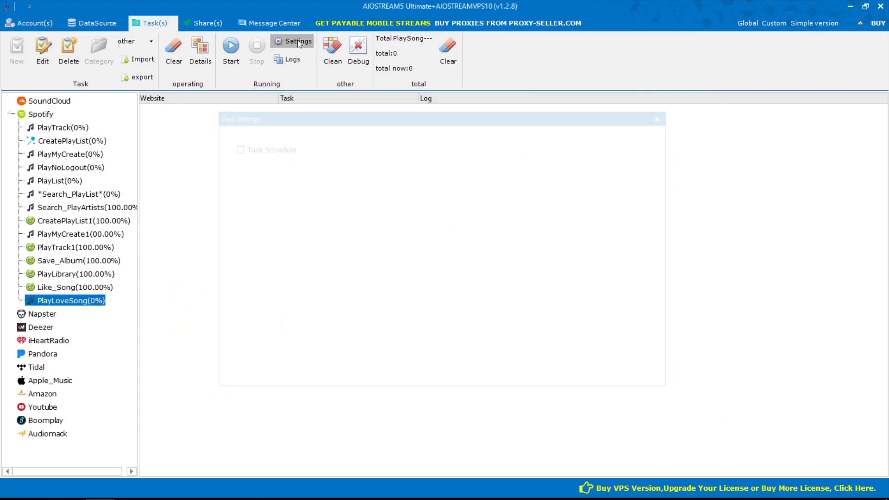
{"action": "left_click", "coordinate": [293, 42]}
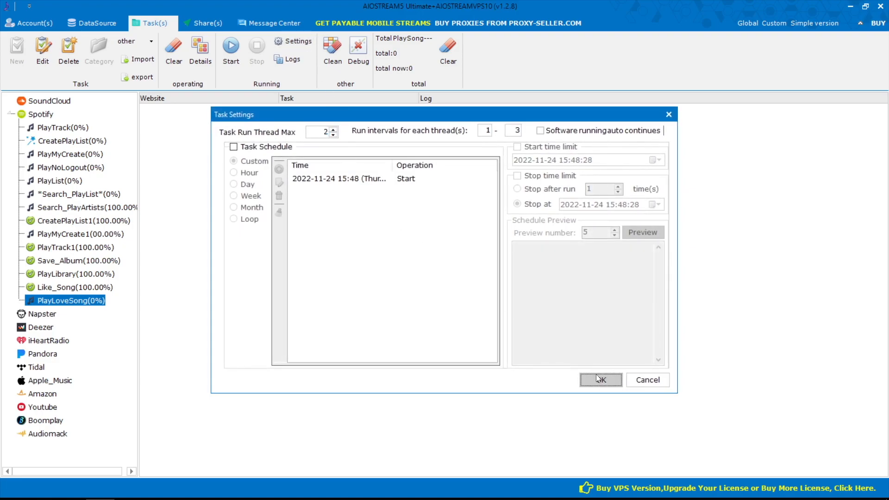
{"action": "left_click", "coordinate": [600, 379]}
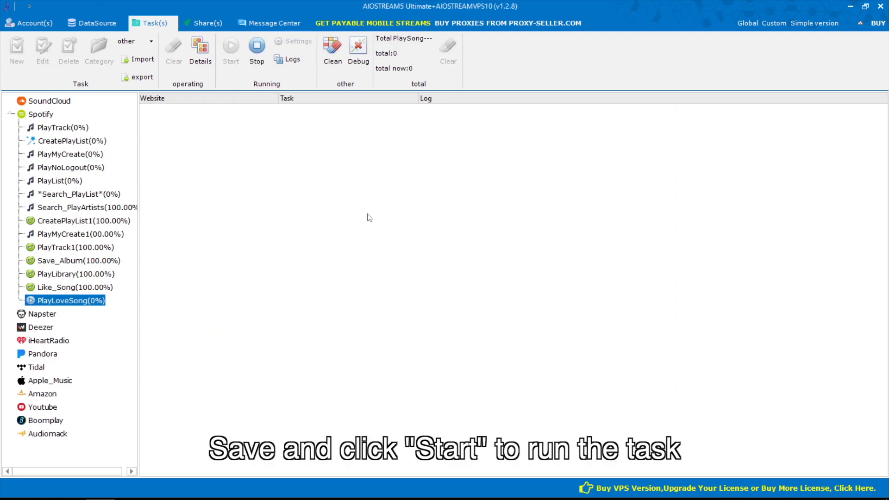
{"action": "left_click", "coordinate": [231, 50]}
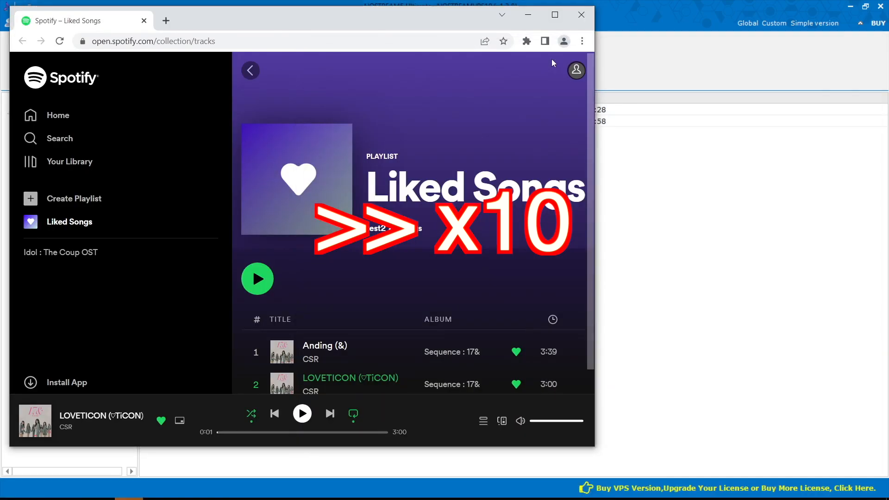
Watch PlayLoveSong play the Liked Songs tracks 'Anding (&)' and 'LOVETICON' in Spotify.
{"action": "left_click", "coordinate": [257, 279]}
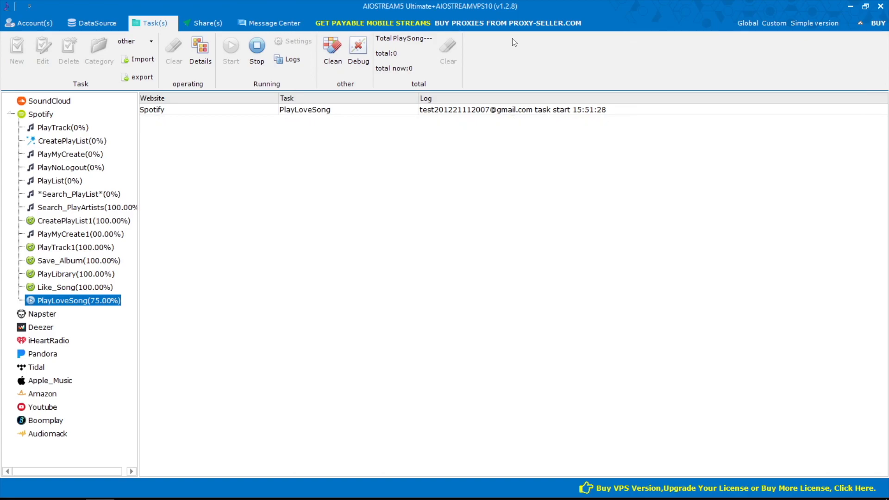
{"action": "left_click", "coordinate": [332, 50]}
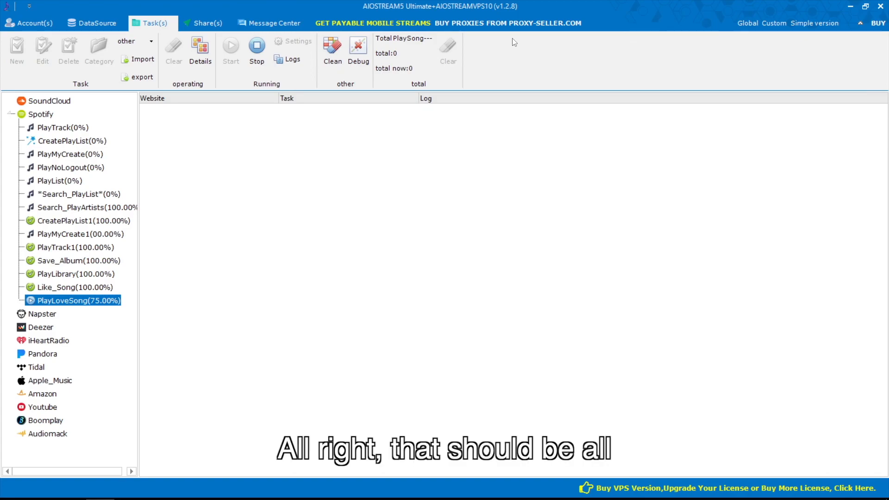